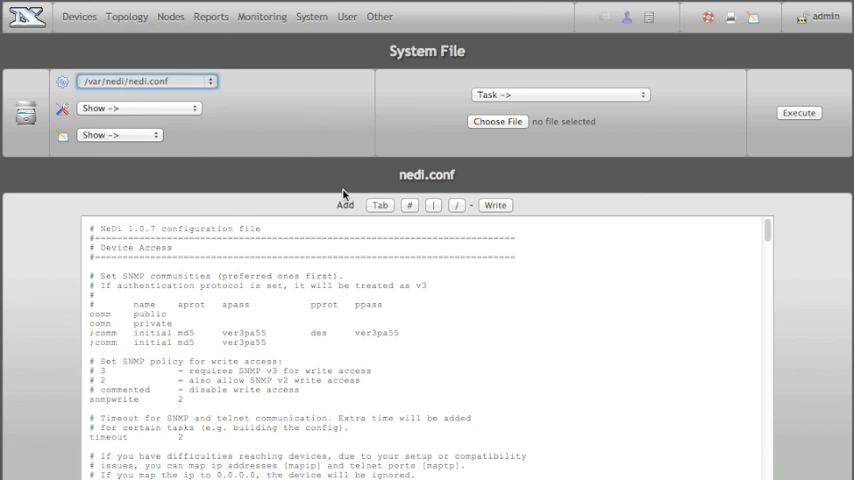
mouse_move(337, 354)
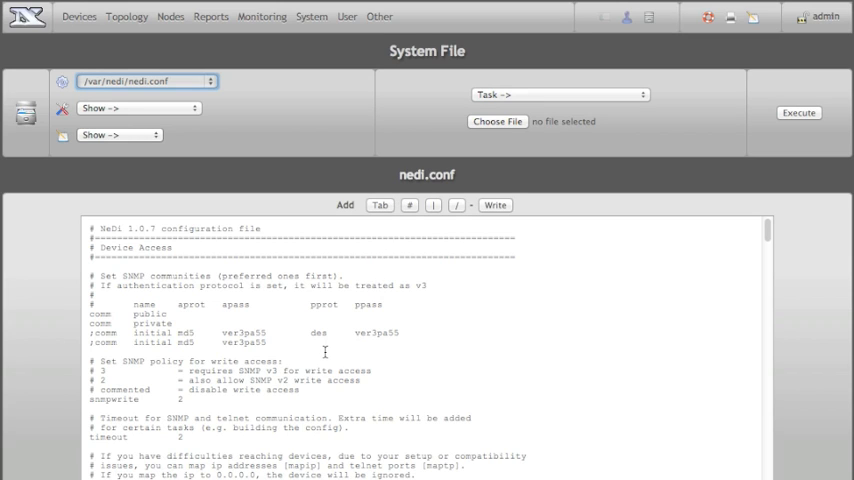
mouse_move(307, 350)
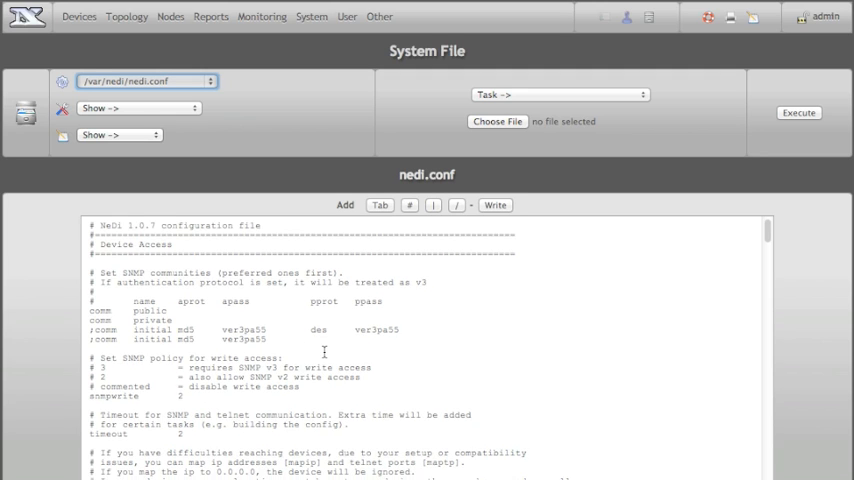
scroll("down", 3)
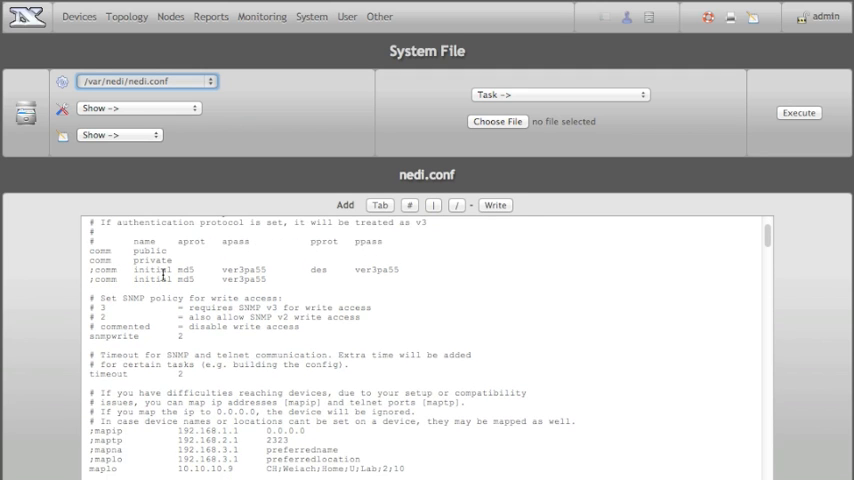
scroll("down", 3)
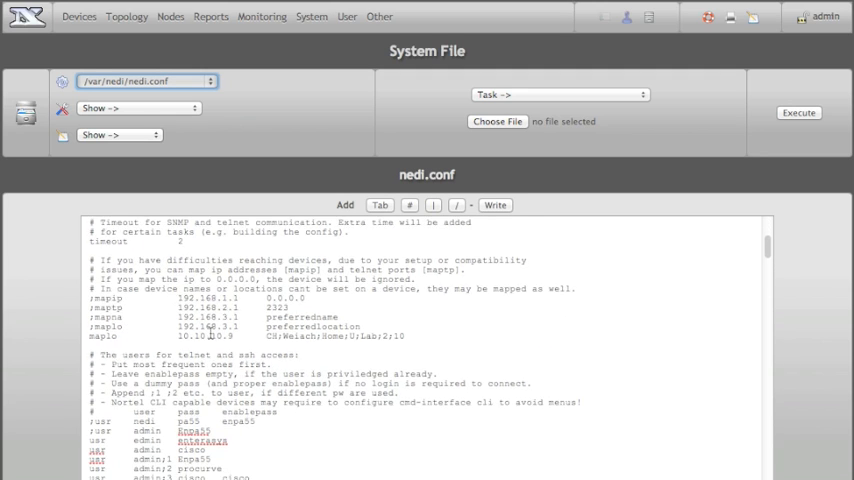
scroll("down", 3)
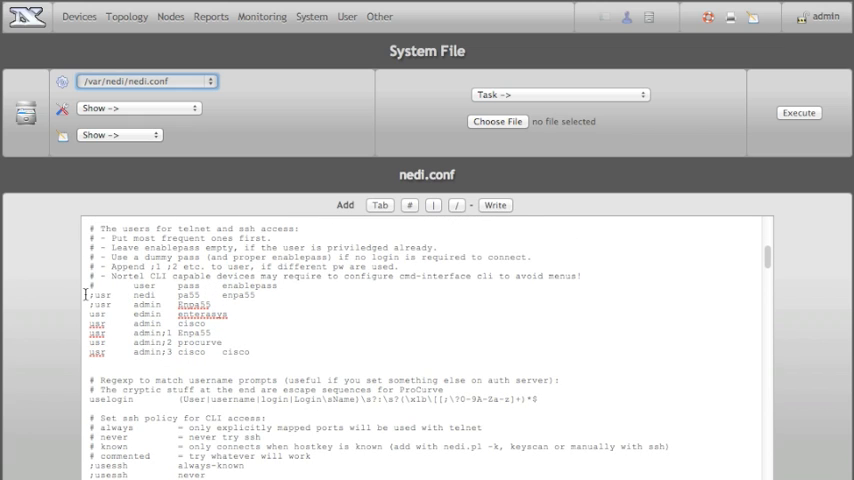
left_click_drag(88, 295, 285, 358)
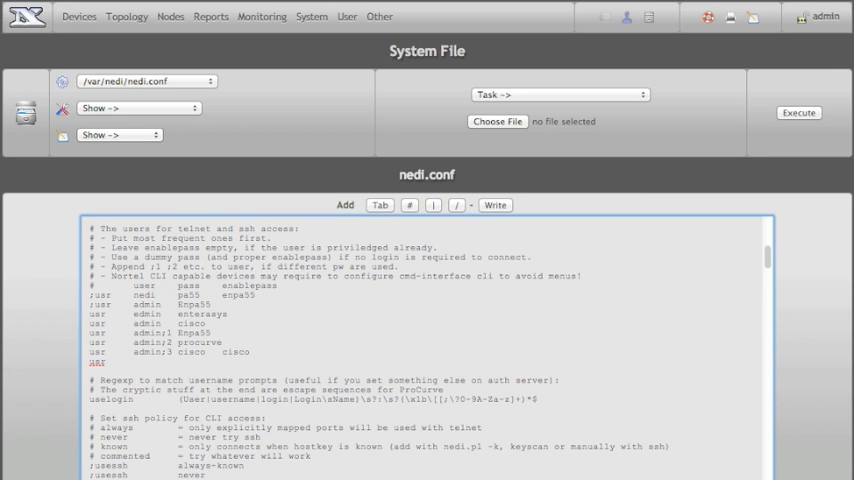
type("root    xxxxxx")
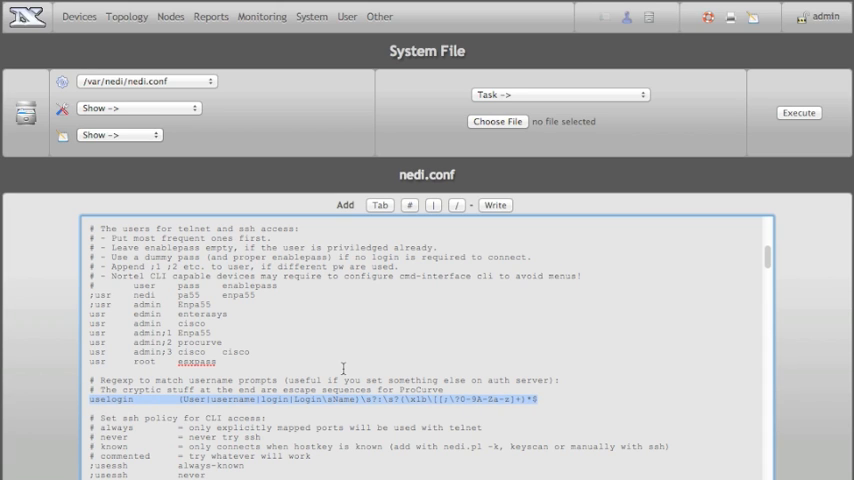
mouse_move(302, 383)
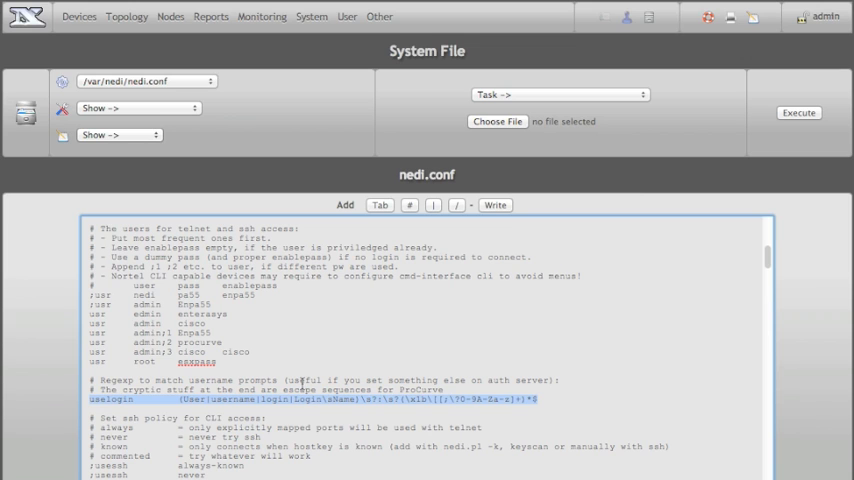
scroll("down", 3)
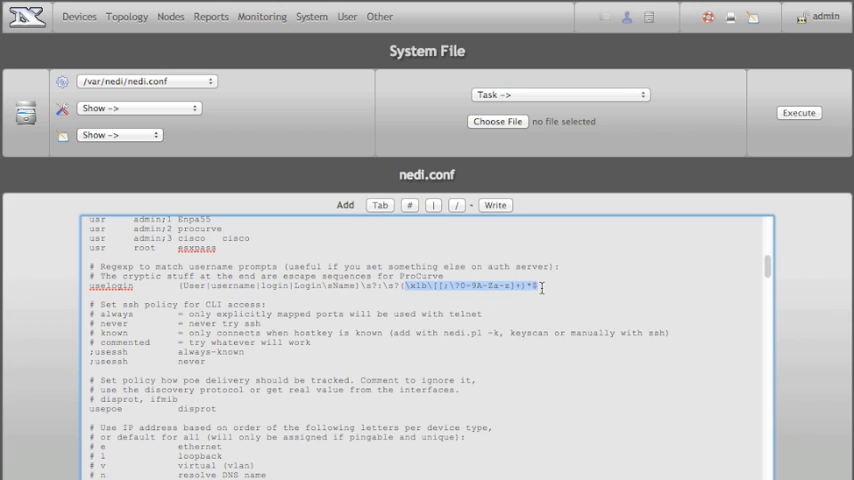
mouse_move(358, 278)
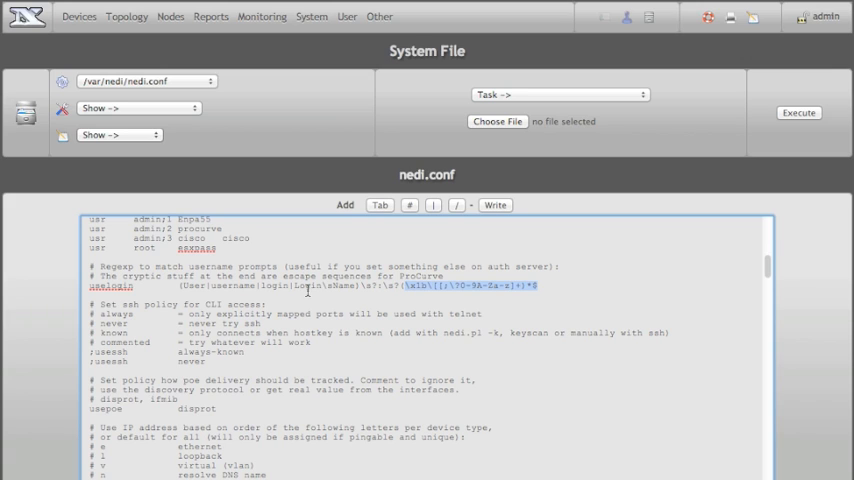
mouse_move(550, 289)
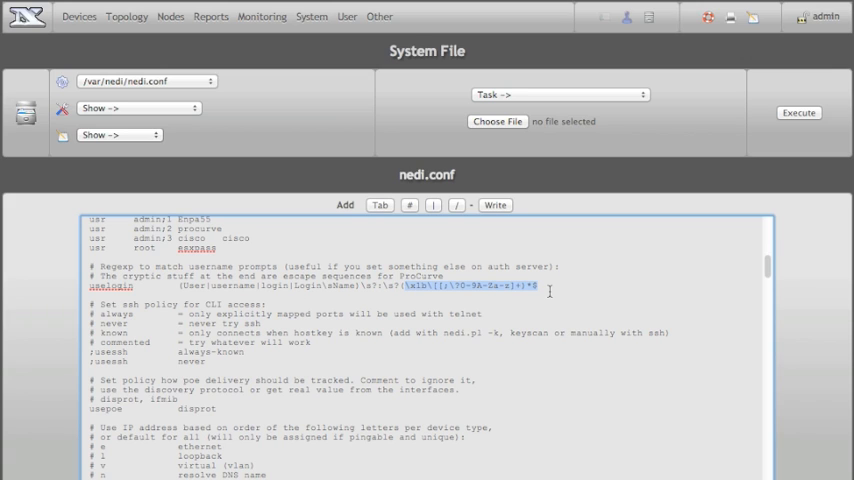
mouse_move(342, 291)
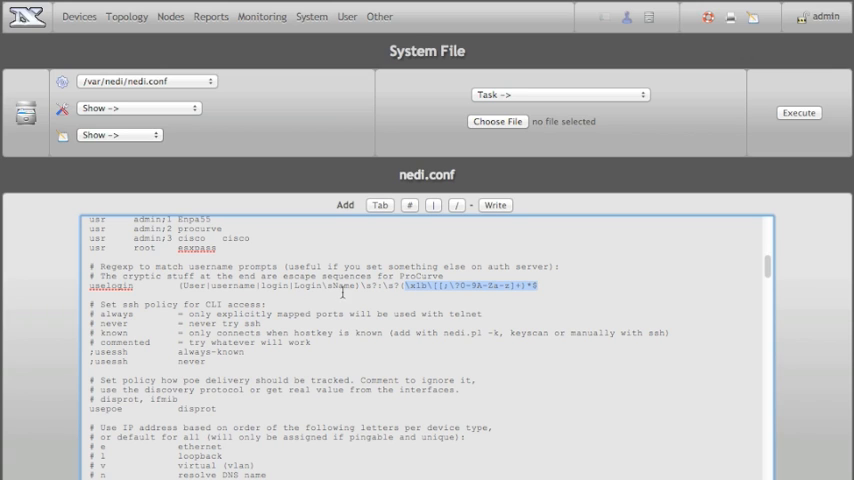
mouse_move(204, 291)
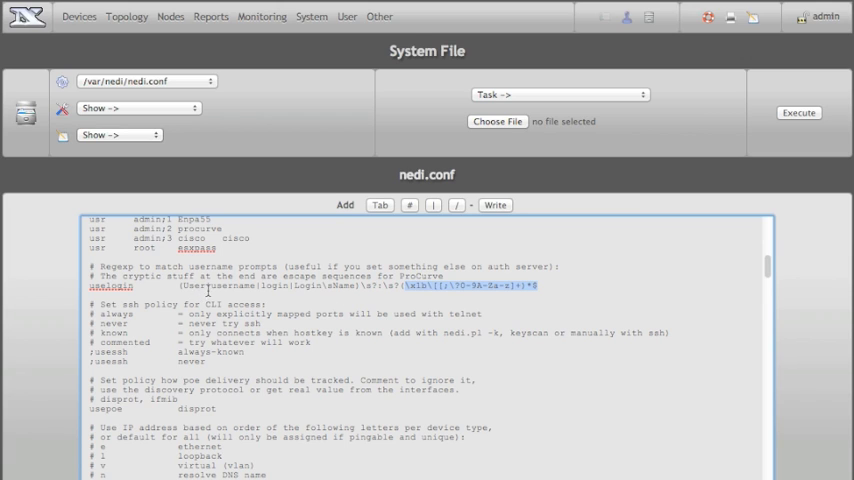
mouse_move(405, 290)
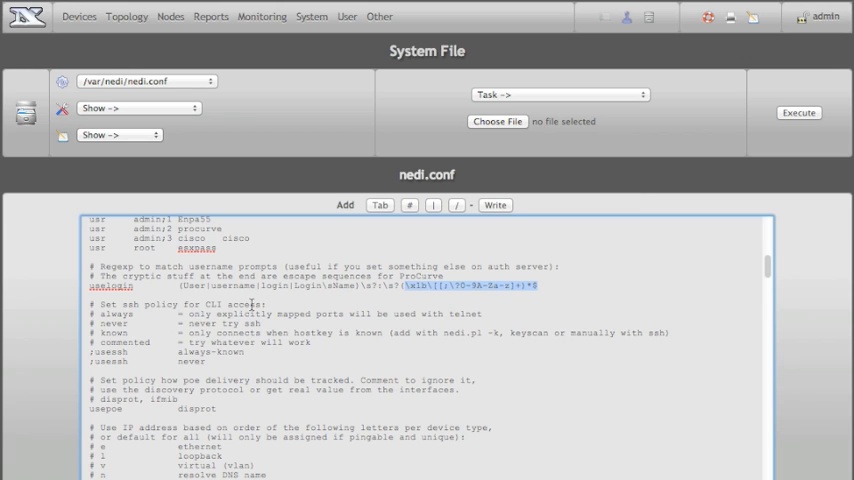
scroll("down", 3)
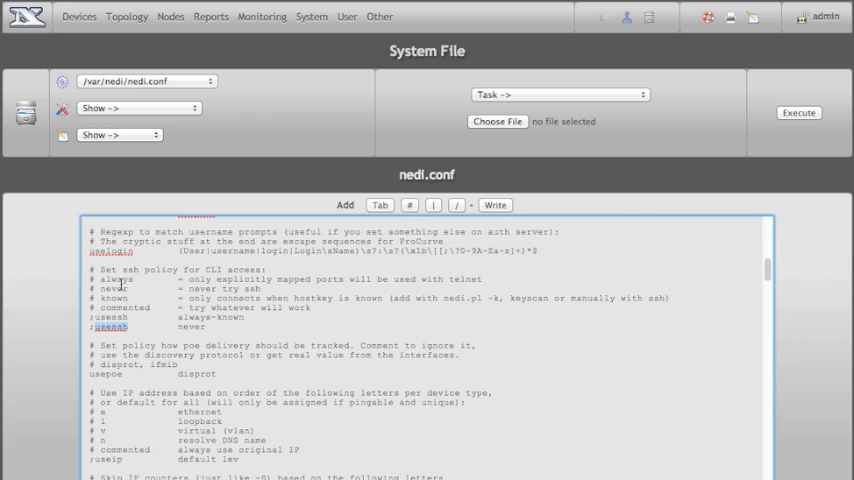
double_click(114, 279)
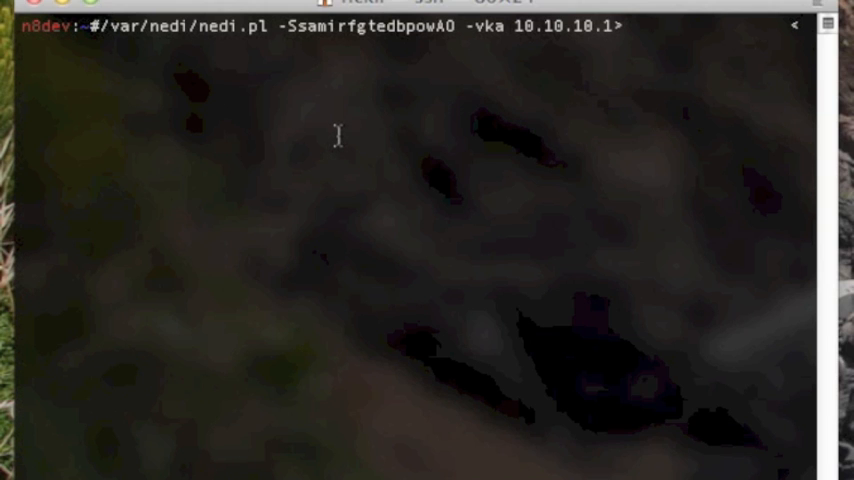
mouse_move(275, 78)
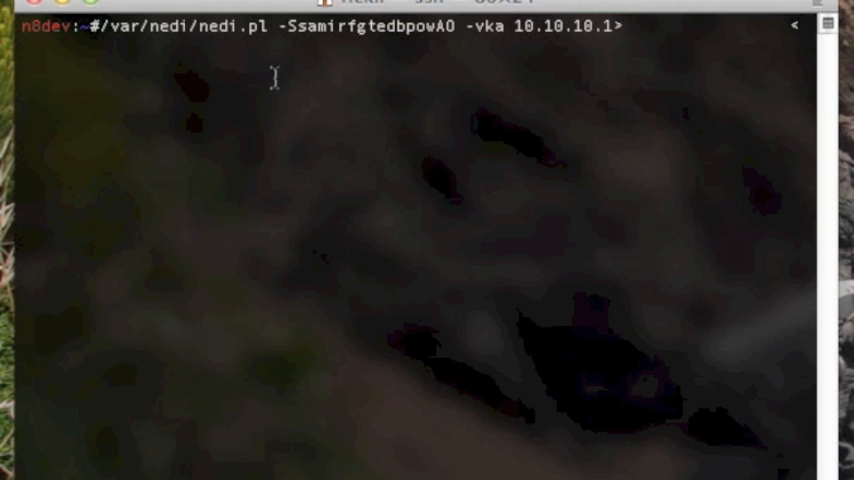
mouse_move(150, 48)
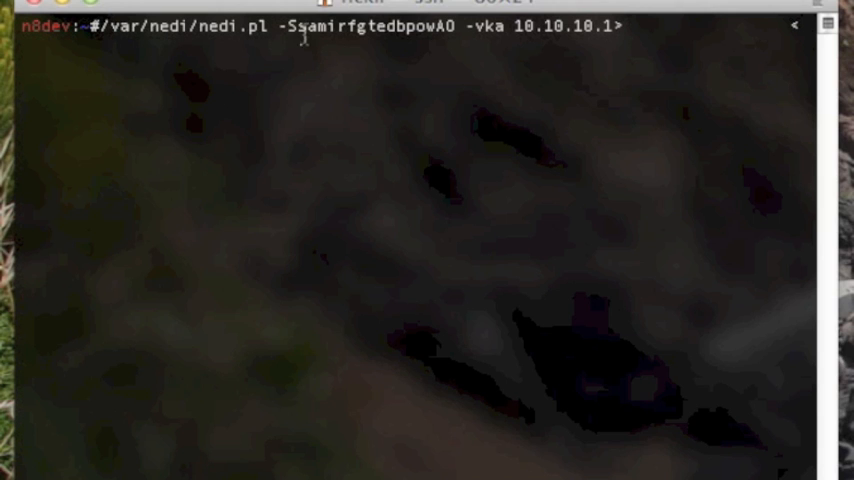
mouse_move(475, 25)
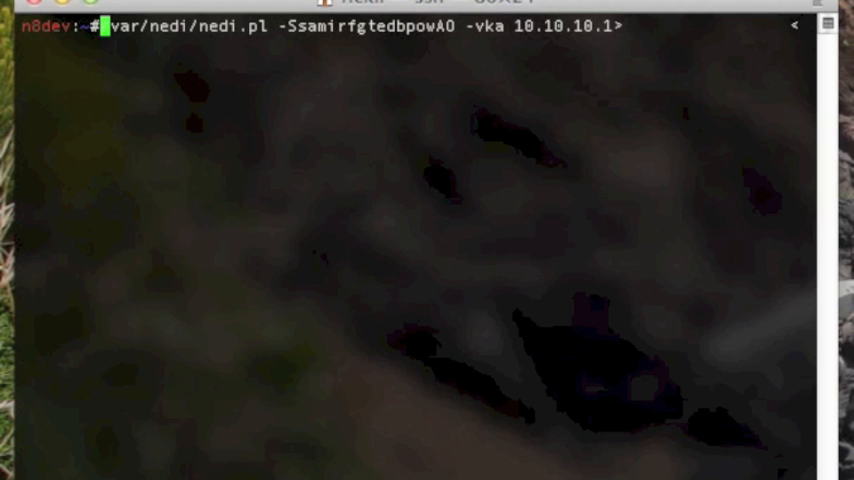
- Run nedi.pl against 10.10.10.162 and review the KeyScan line storing its SSH key
key("Return")
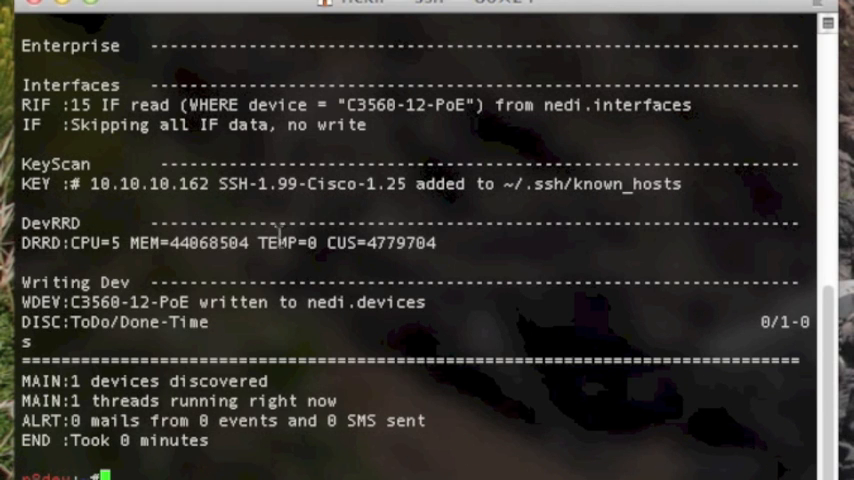
scroll("up", 3)
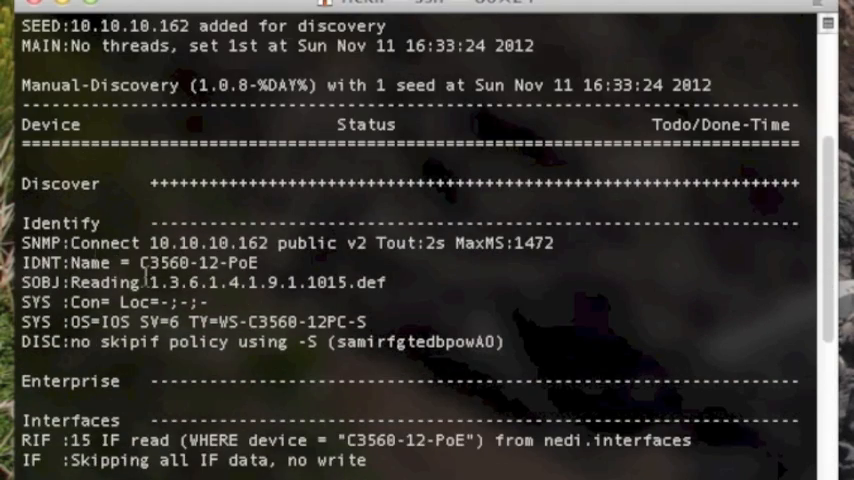
scroll("down", 3)
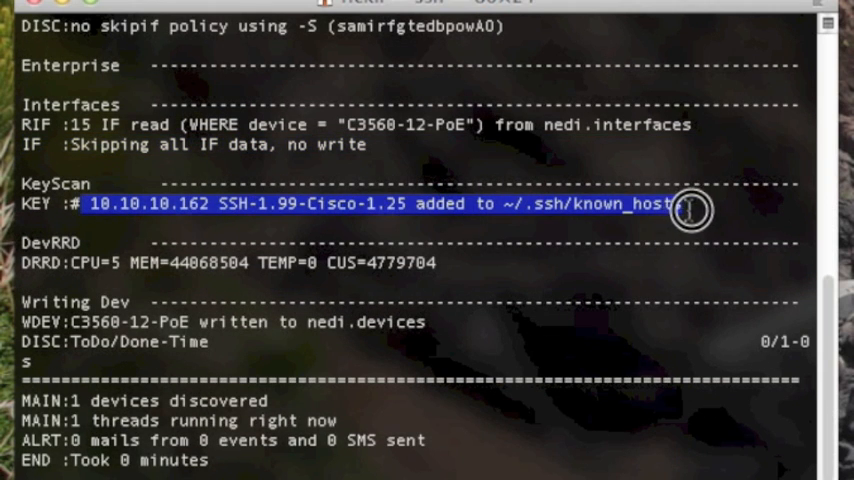
mouse_move(445, 188)
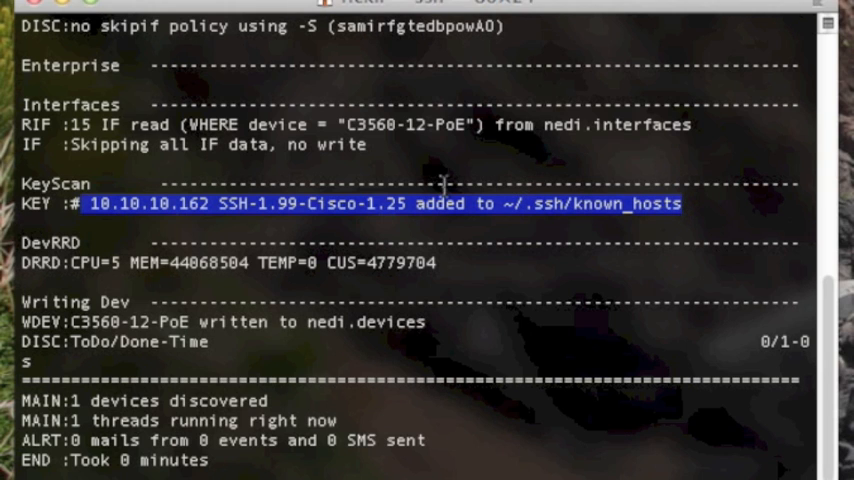
scroll("down", 3)
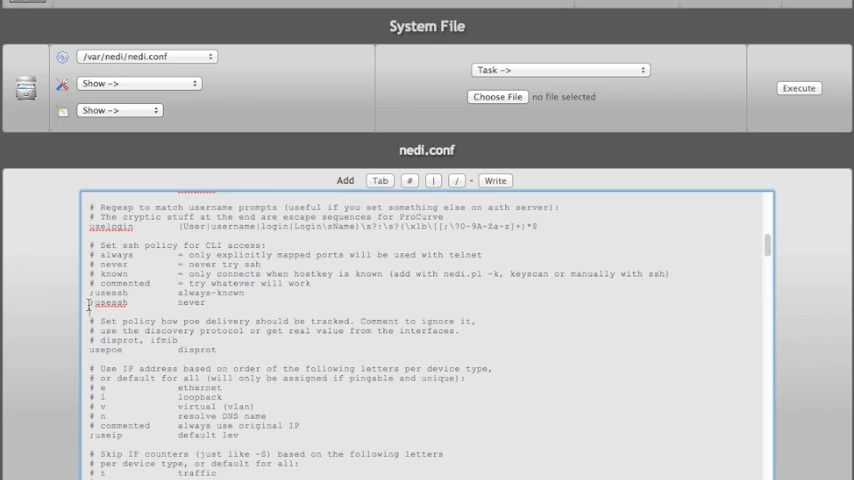
- Select /var/nedi/nedi.conf in System Files and reach the usessh policy section
left_click(96, 302)
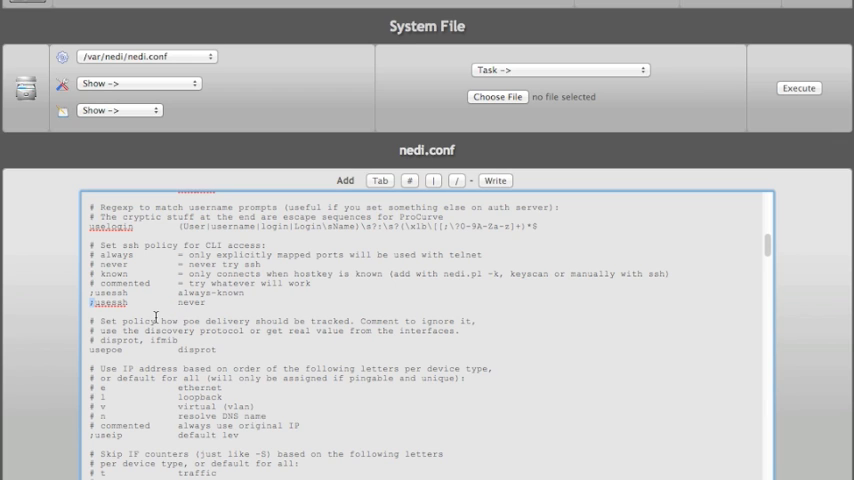
mouse_move(208, 305)
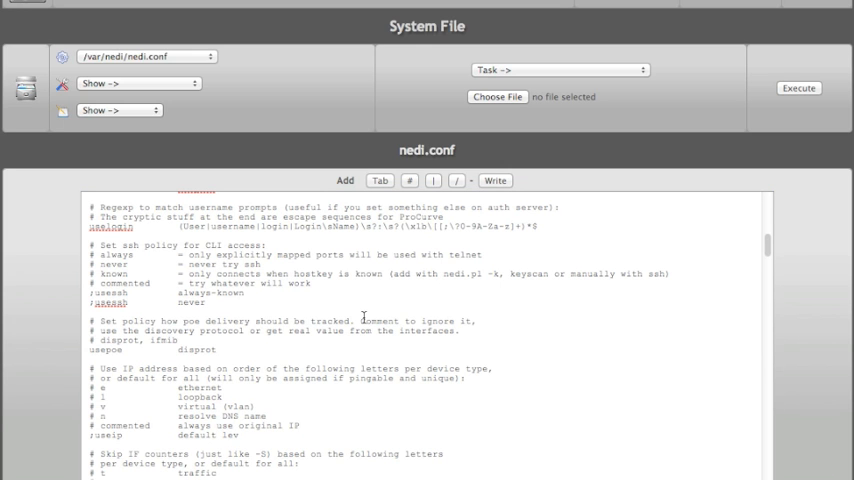
scroll("down", 3)
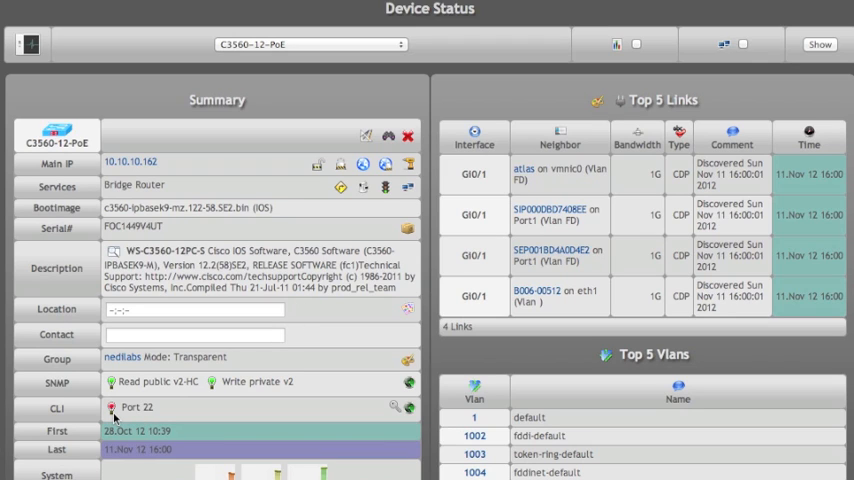
mouse_move(164, 410)
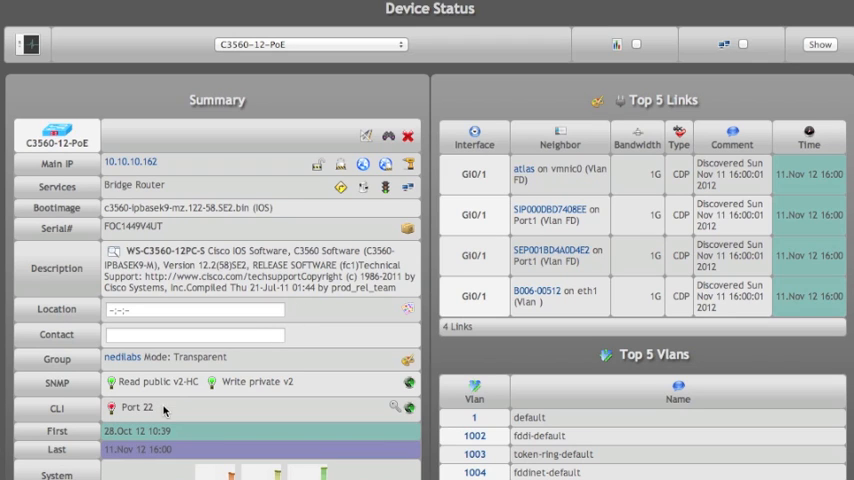
mouse_move(396, 409)
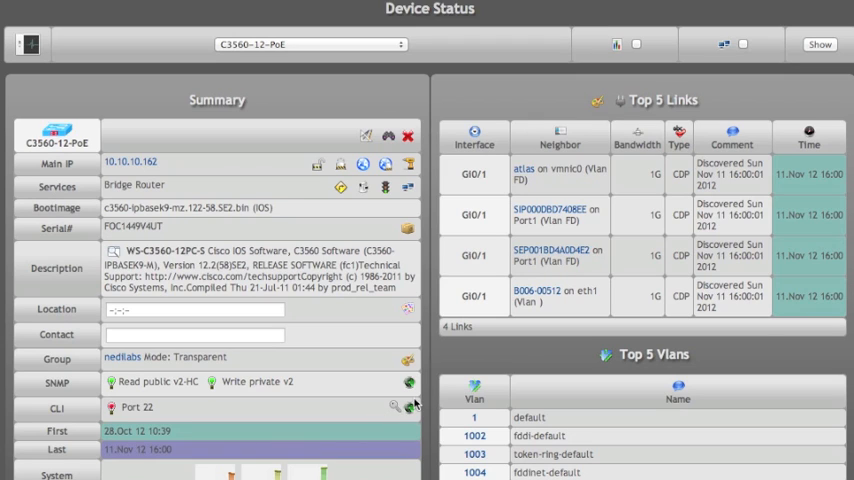
mouse_move(348, 408)
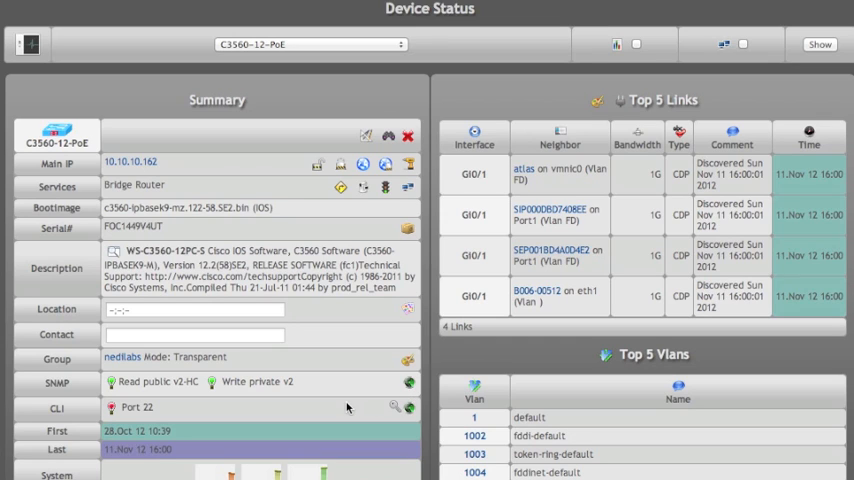
mouse_move(173, 413)
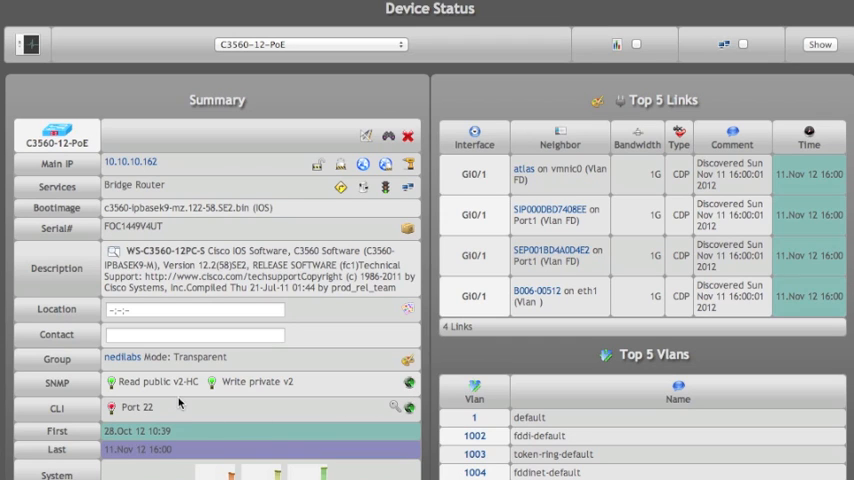
mouse_move(182, 389)
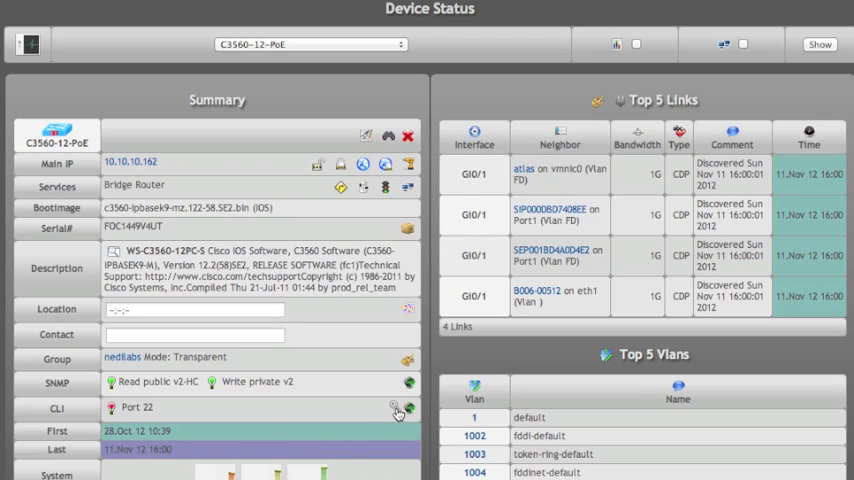
mouse_move(398, 410)
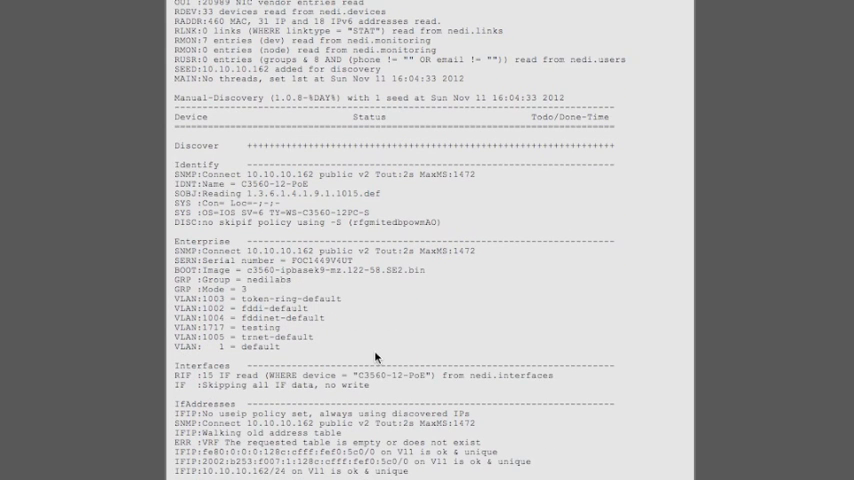
scroll("down", 3)
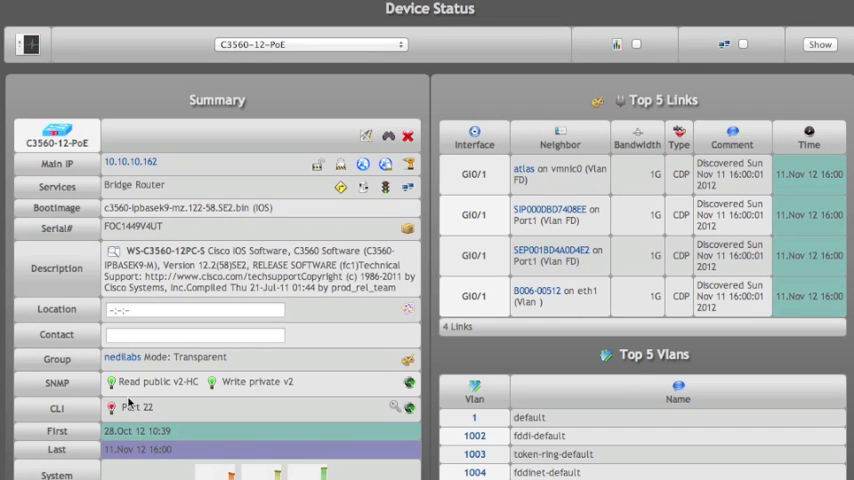
mouse_move(211, 410)
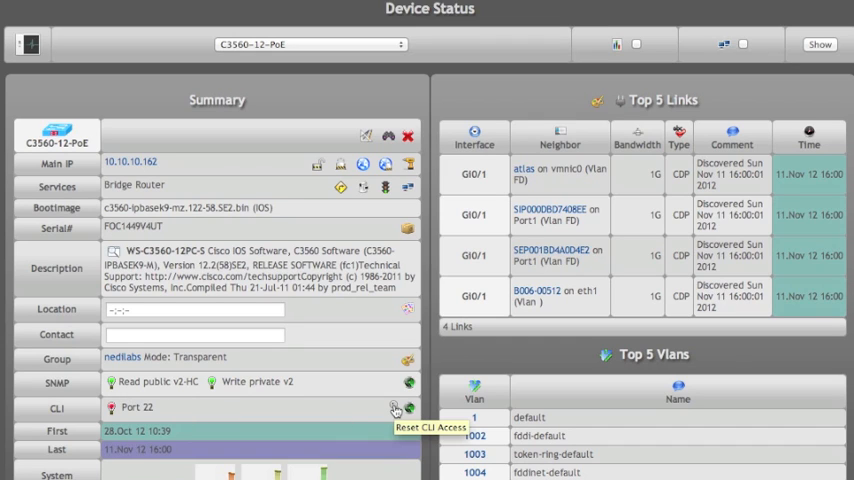
- Reset the stored CLI access in the C3560-12-PoE Device Status summary
left_click(396, 409)
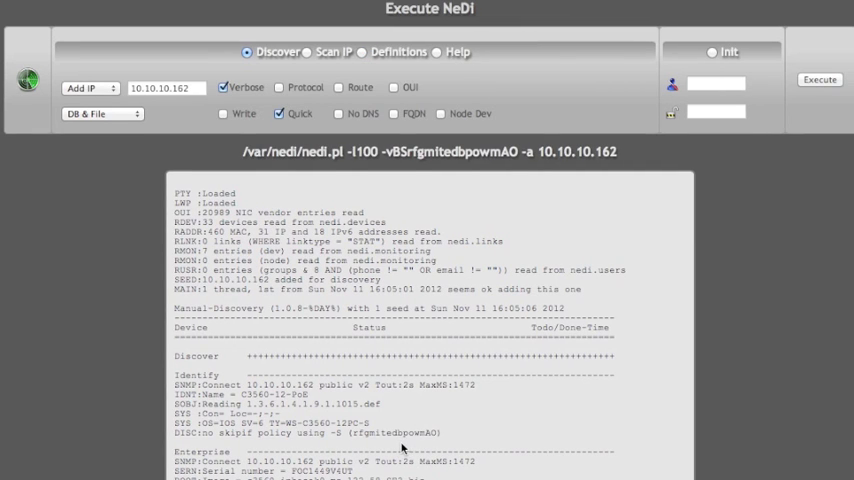
- Review the Execute NeDi output down to the Prepare (CLI) section's failed SSH logins
scroll("down", 3)
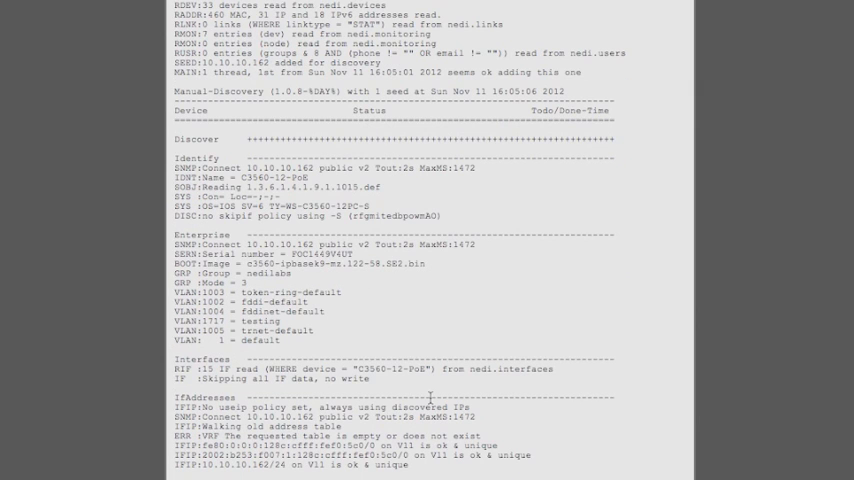
scroll("down", 3)
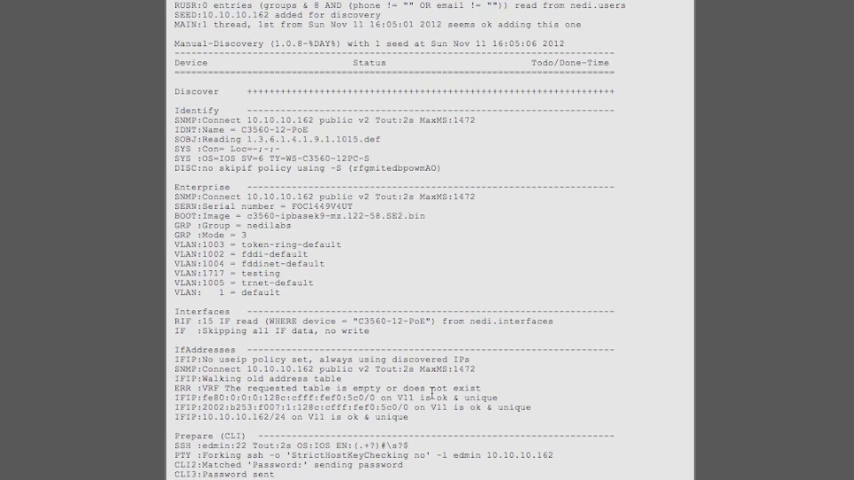
scroll("down", 3)
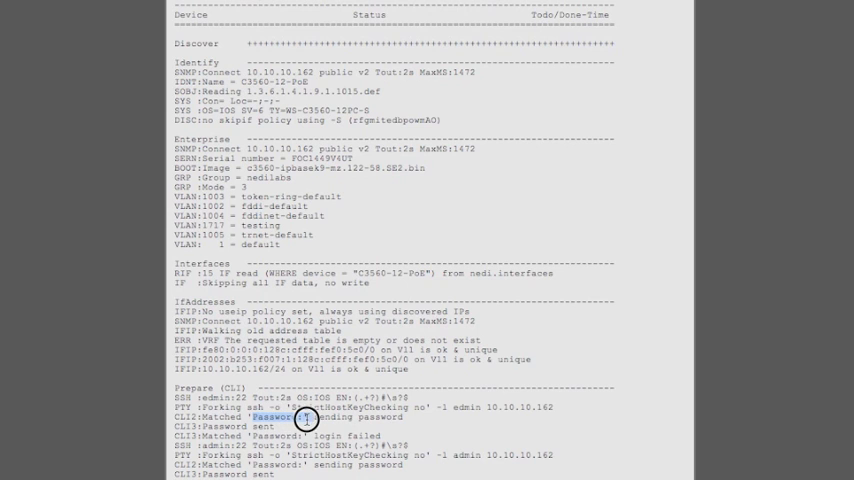
mouse_move(245, 432)
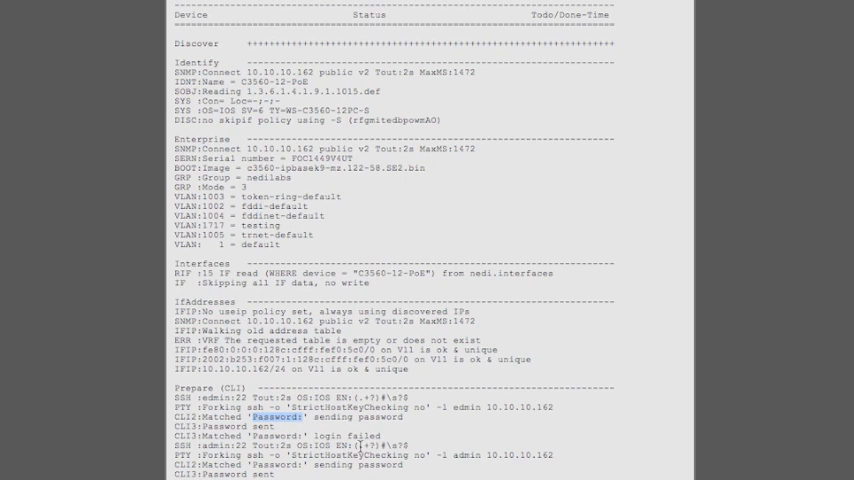
scroll("down", 3)
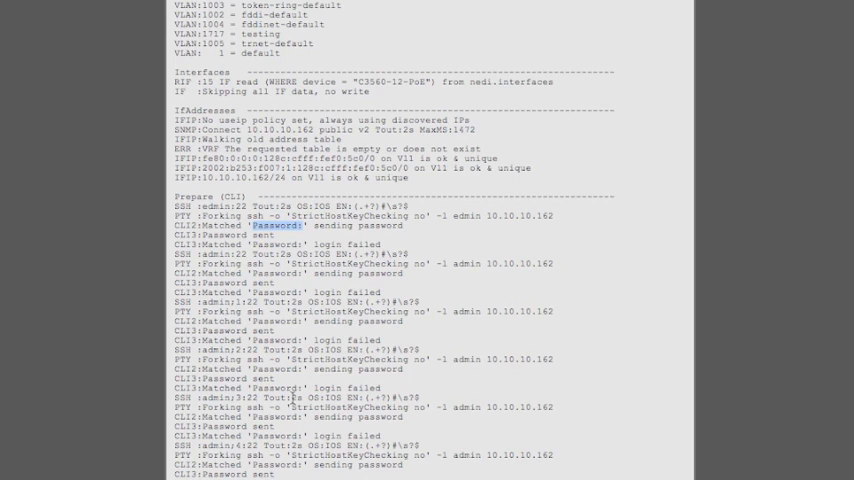
scroll("down", 3)
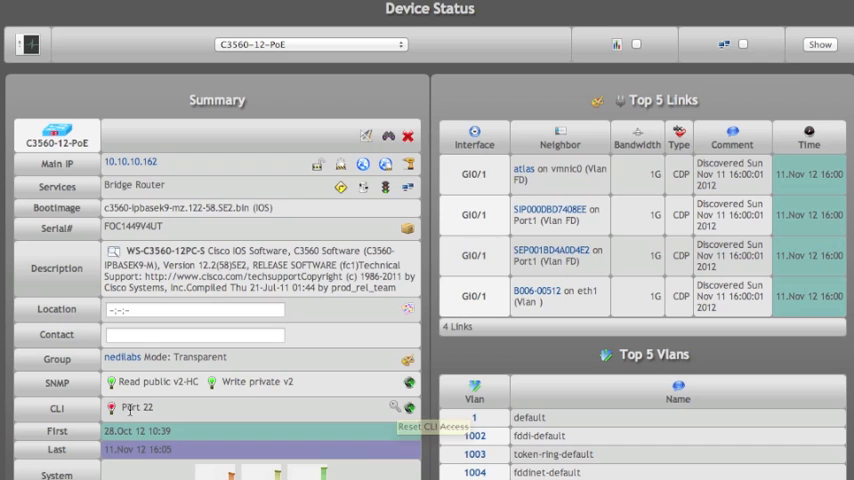
mouse_move(145, 407)
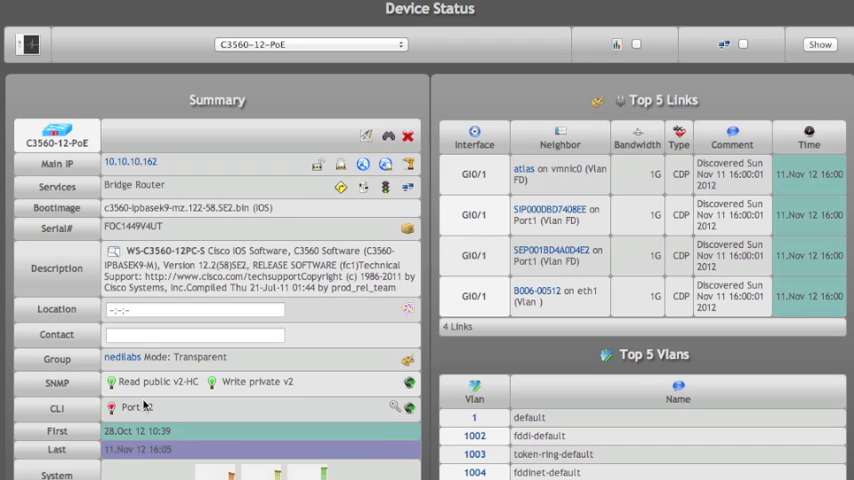
mouse_move(322, 466)
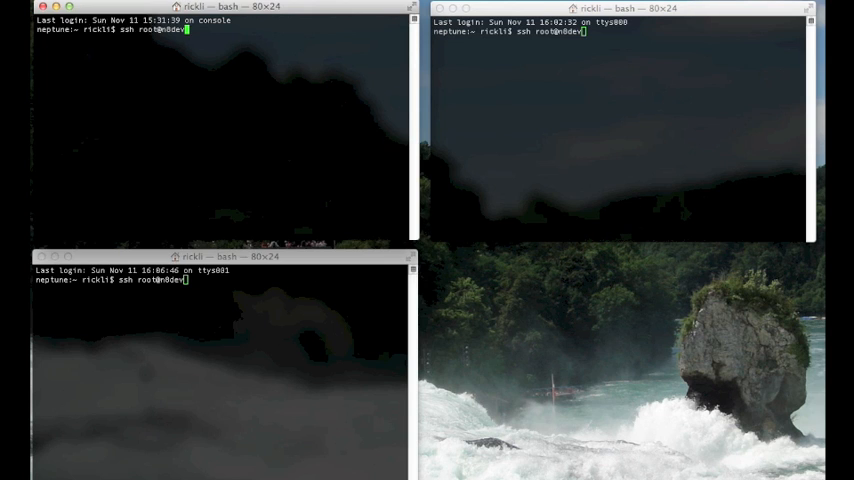
- Connect the SSH sessions as root to the NeDi server n8dev
key("Return")
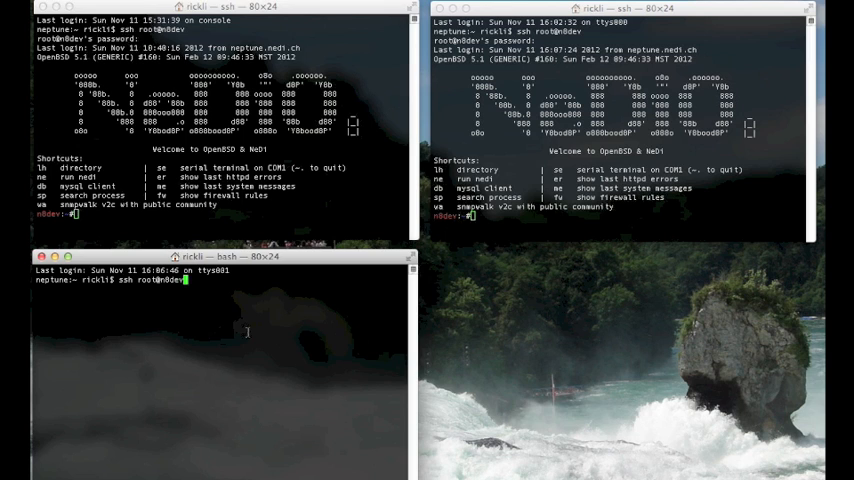
key("Return")
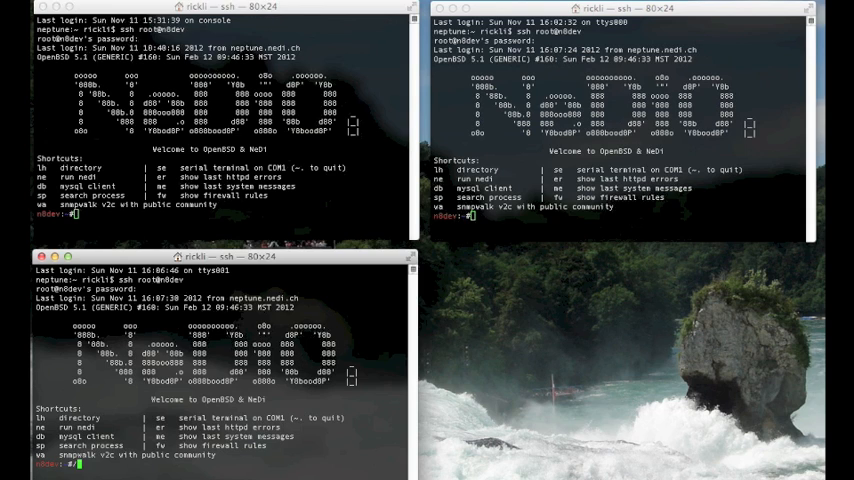
- Run /var/nedi/nedi.pl -vdt 10.10.10.162 for a verbose discovery of the switch
type("/var/nedi/")
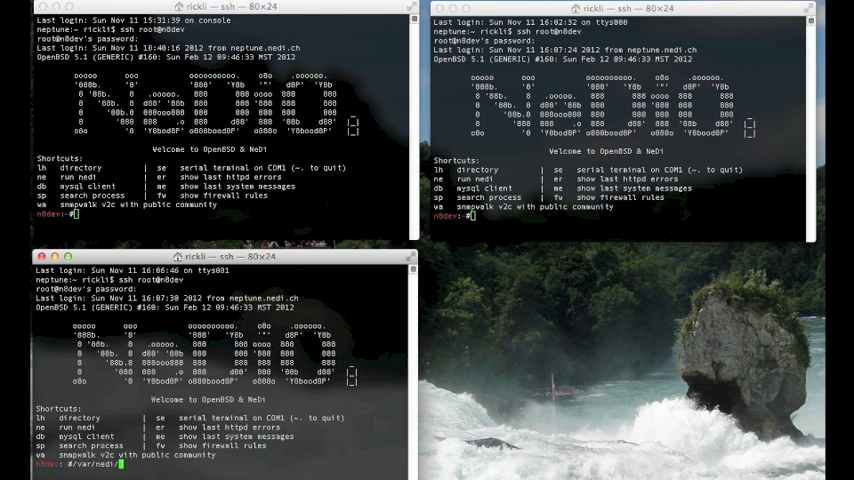
type("nedi.pl -v")
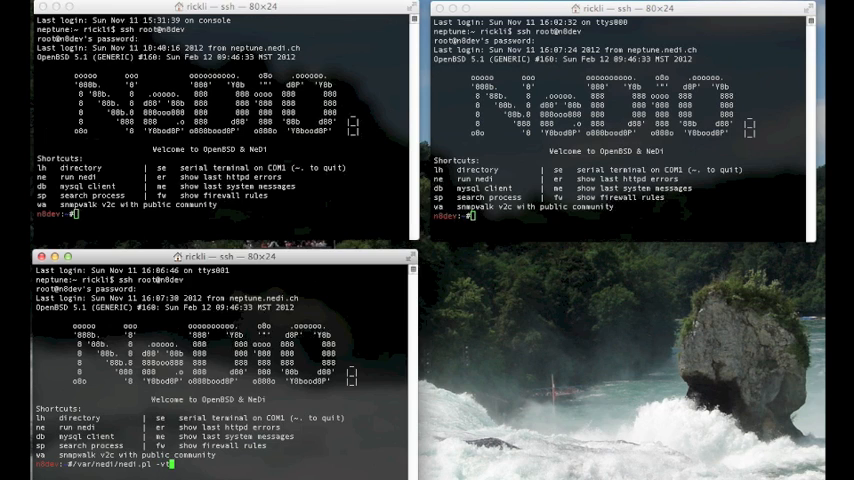
type("t")
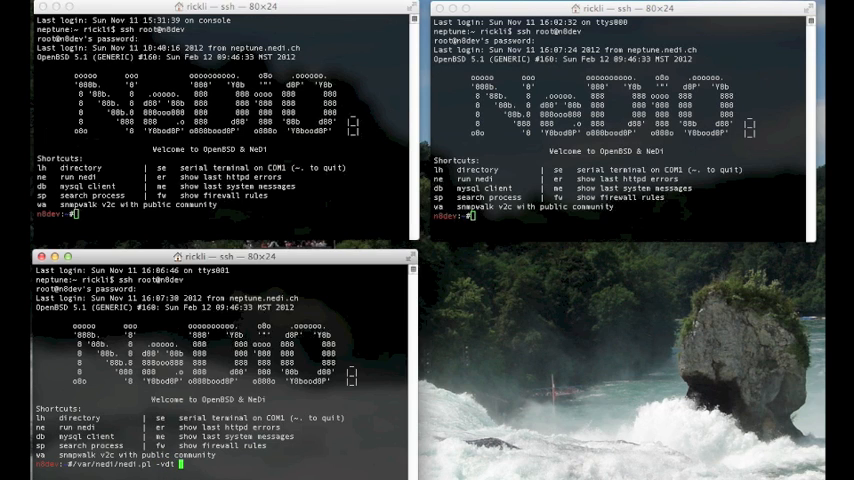
type("10.10.1")
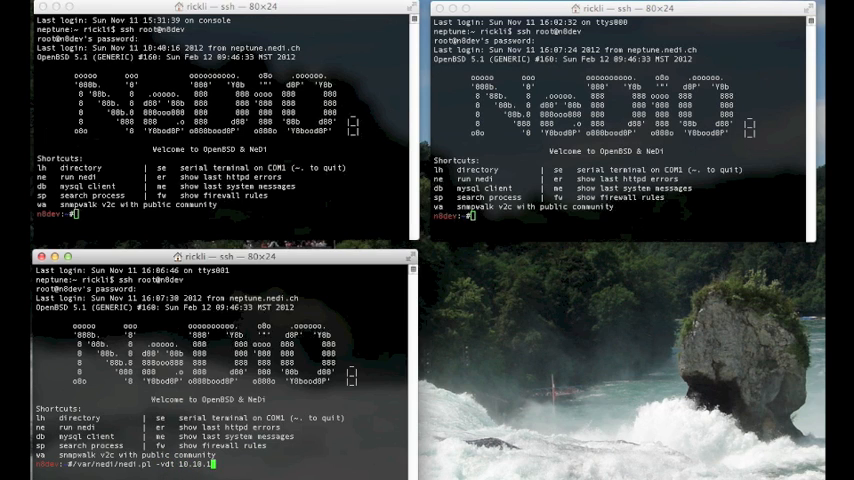
type("162")
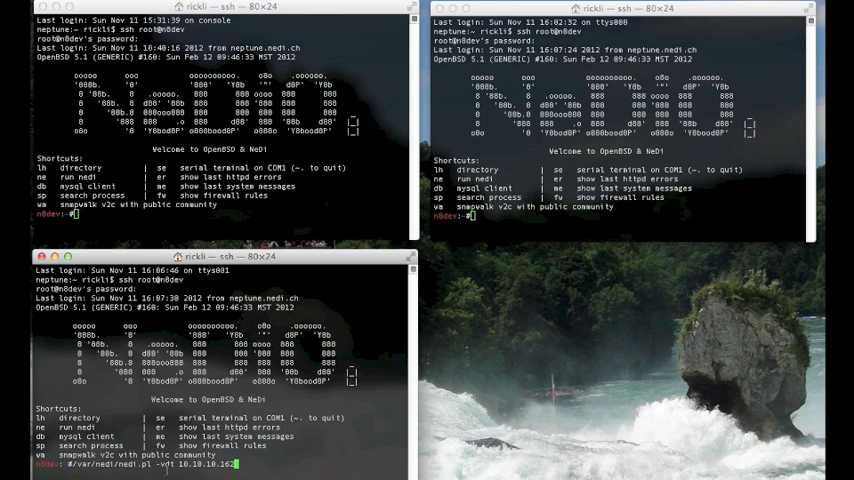
key("Return")
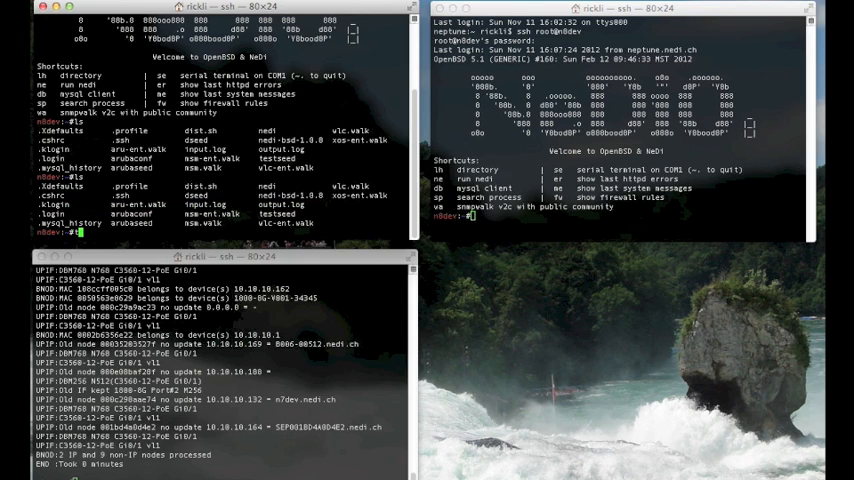
- Follow input.log and output.log with tail -f in two terminals during the CLI session
type("tail -f input.log")
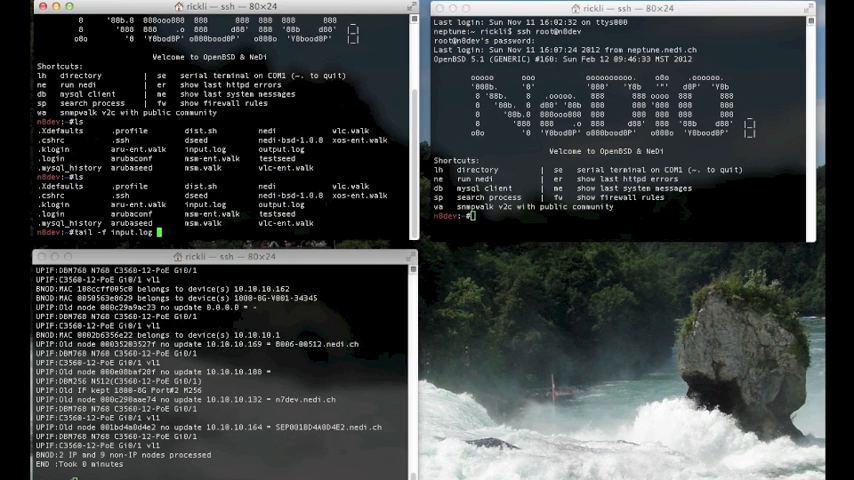
mouse_move(540, 165)
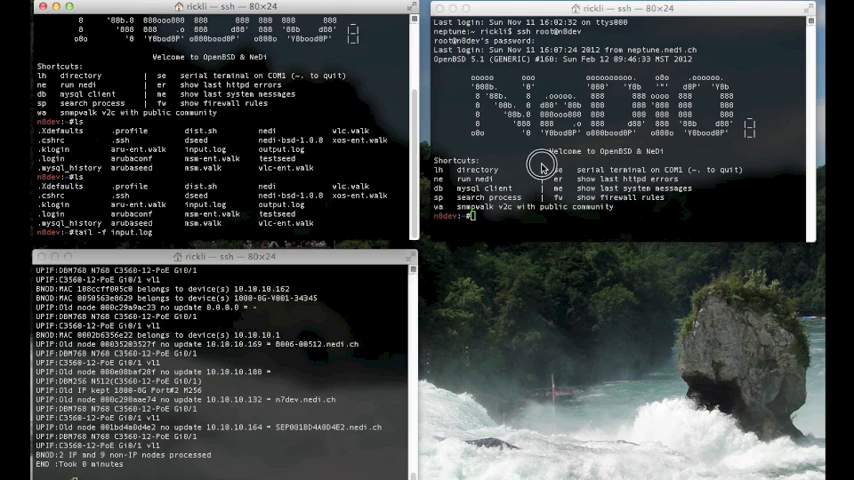
type("tail -f output.log")
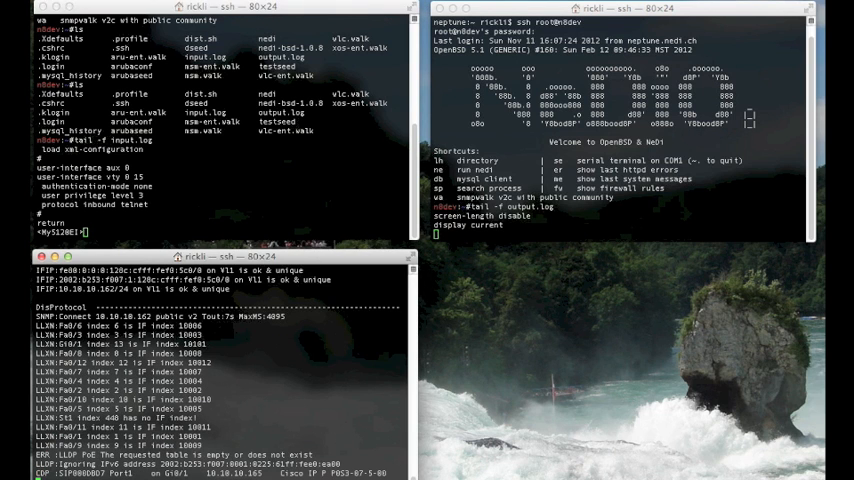
scroll("down", 3)
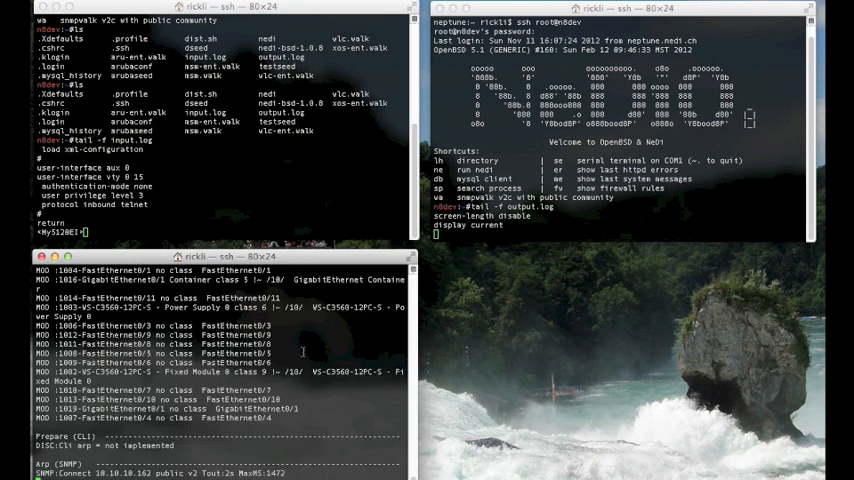
scroll("down", 3)
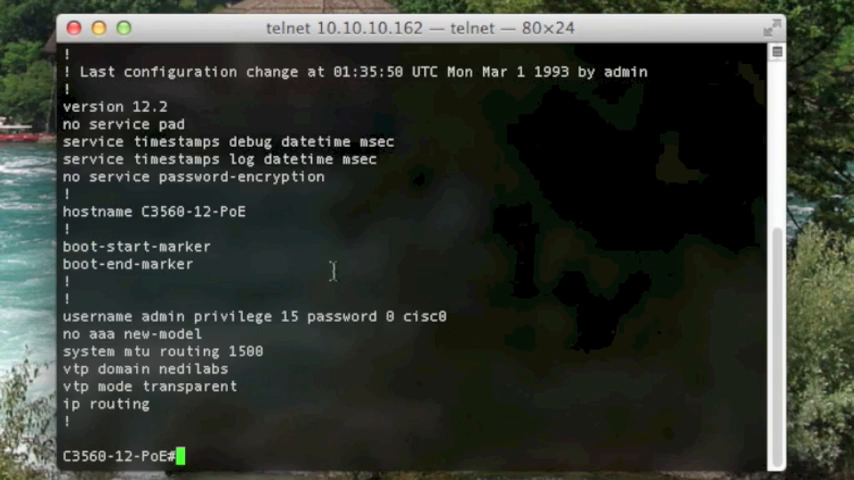
mouse_move(420, 315)
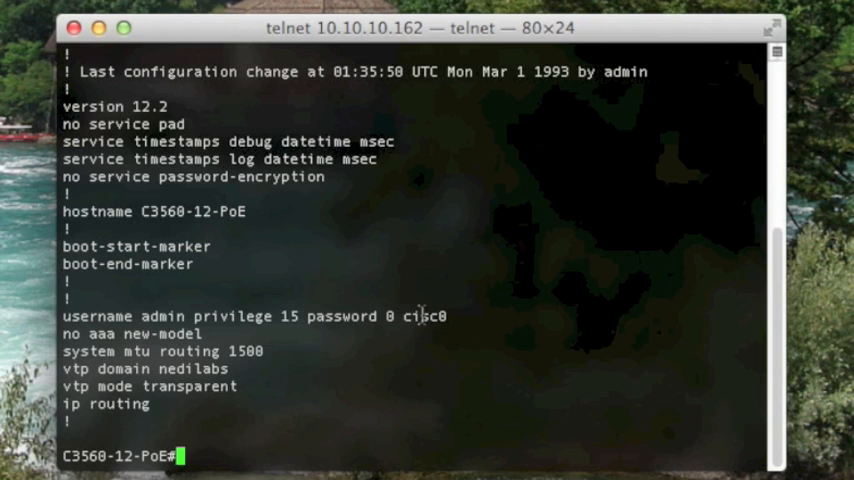
double_click(125, 316)
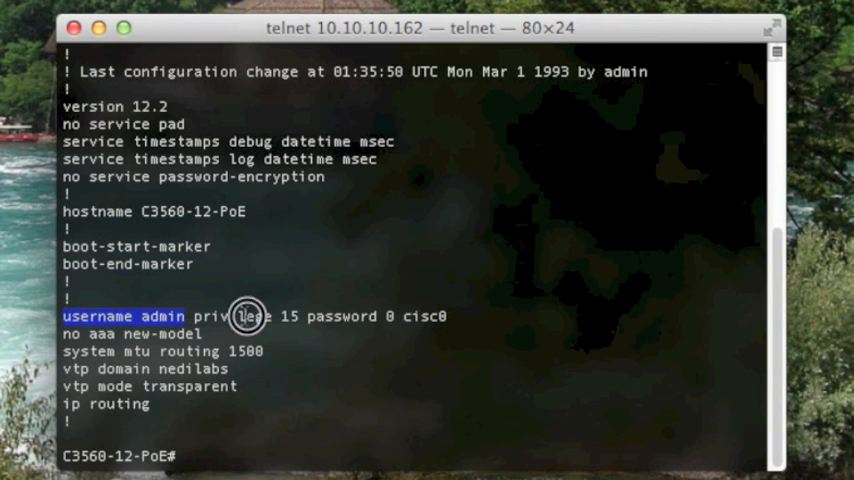
left_click_drag(247, 316, 435, 316)
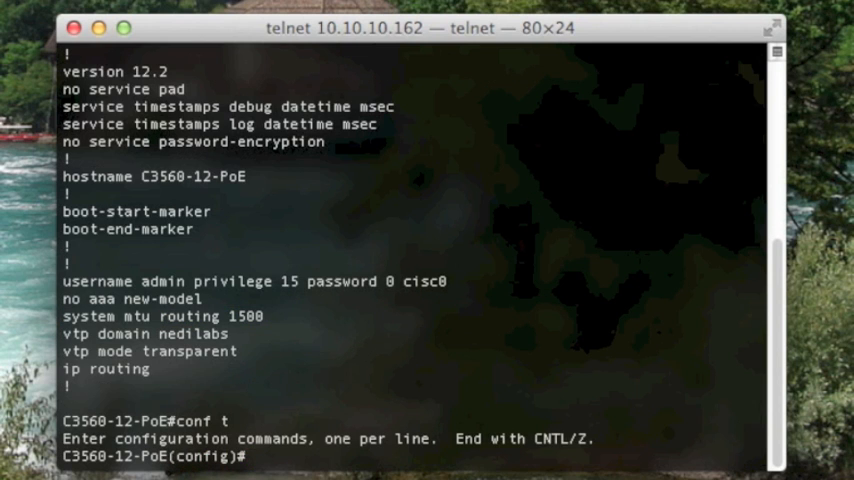
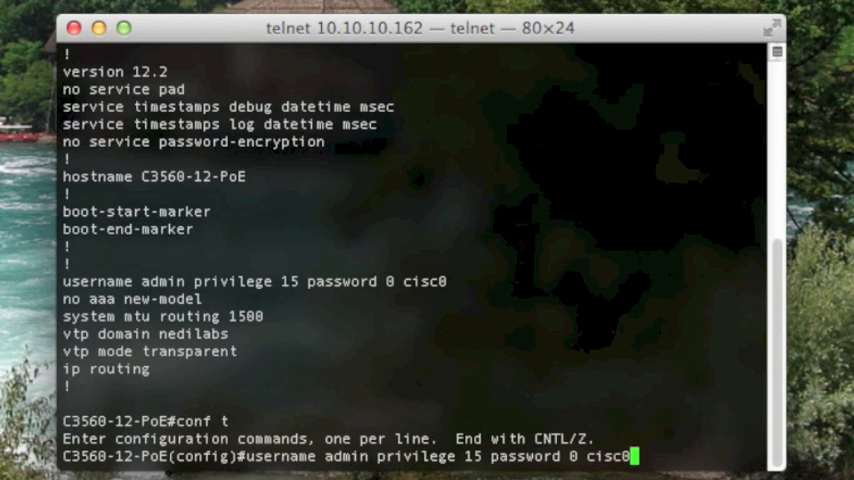
key("Return")
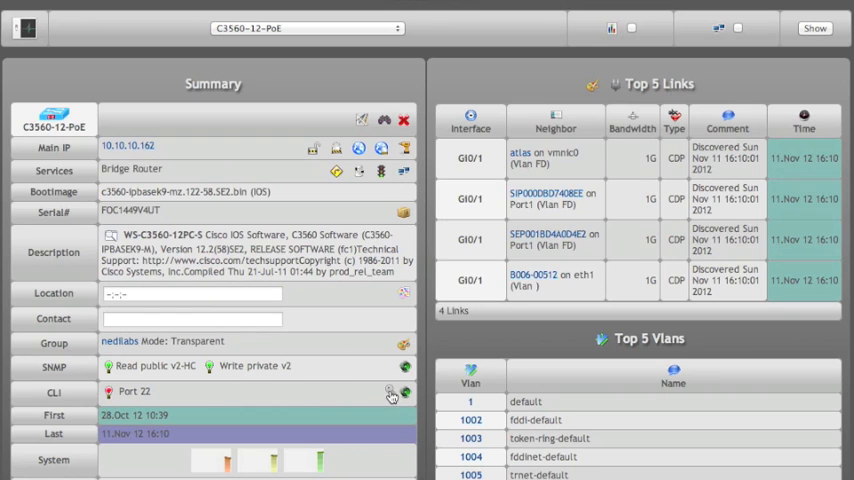
- Rediscover C3560-12-PoE with CLI access and review the admin SSH login and config retrieval
left_click(391, 394)
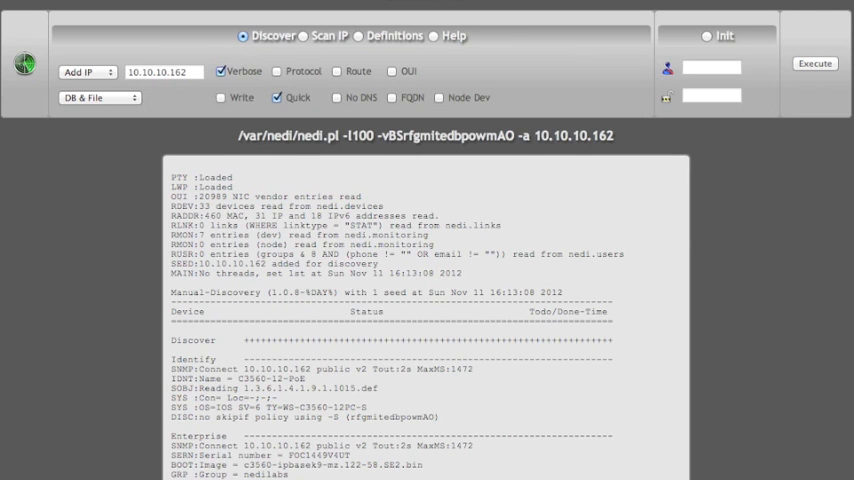
scroll("down", 3)
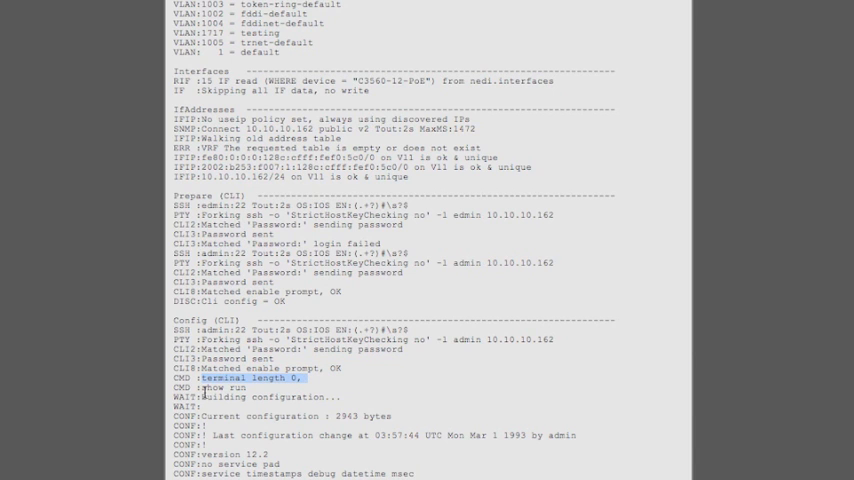
scroll("down", 3)
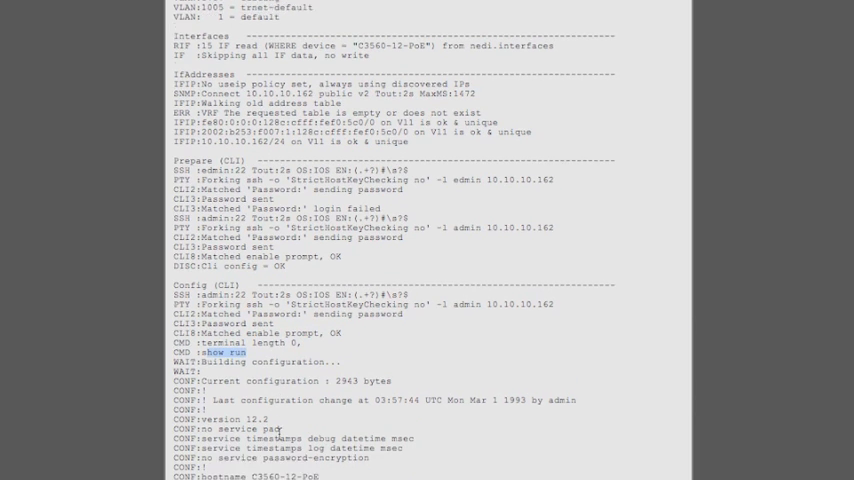
scroll("down", 3)
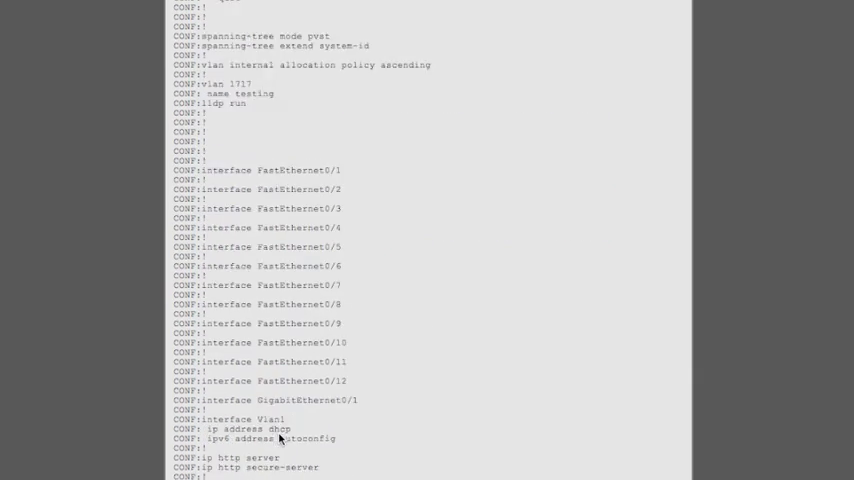
scroll("down", 3)
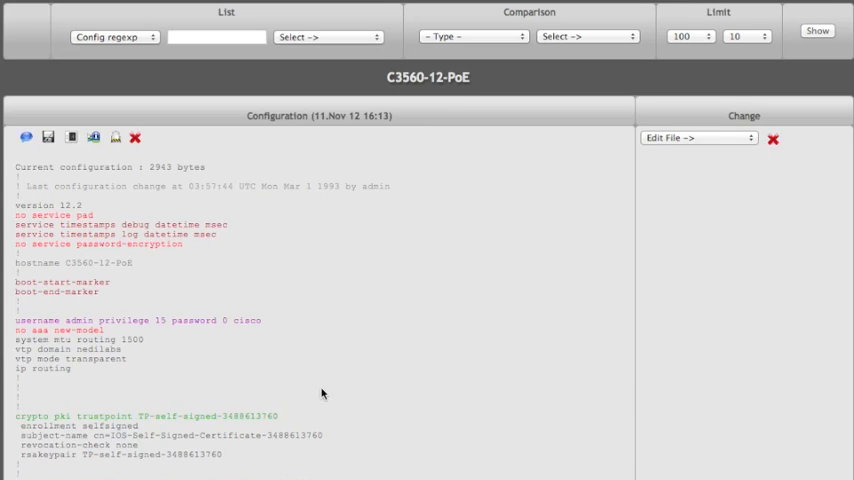
- Choose 2012-1111-1613.cfg from the Edit File dropdown to edit the backup
scroll("down", 3)
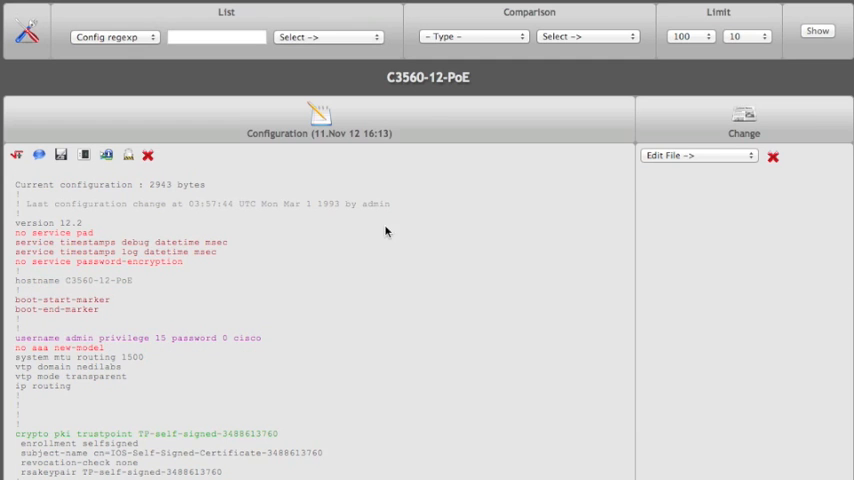
mouse_move(718, 158)
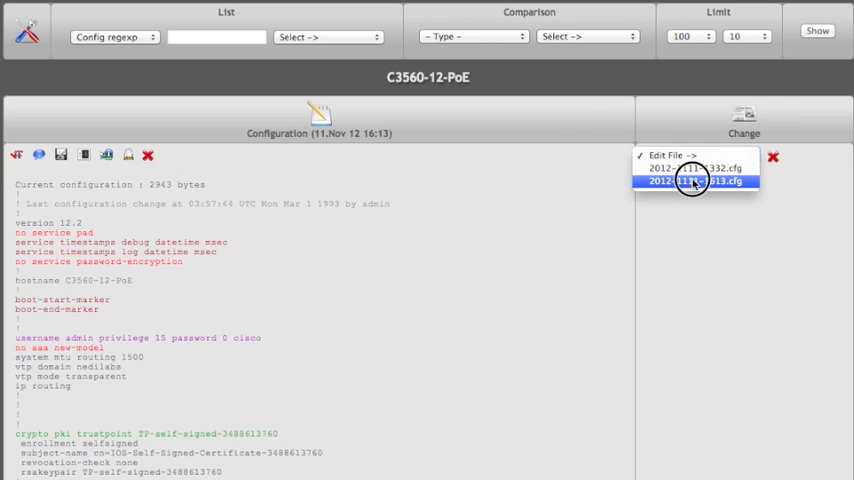
left_click(693, 181)
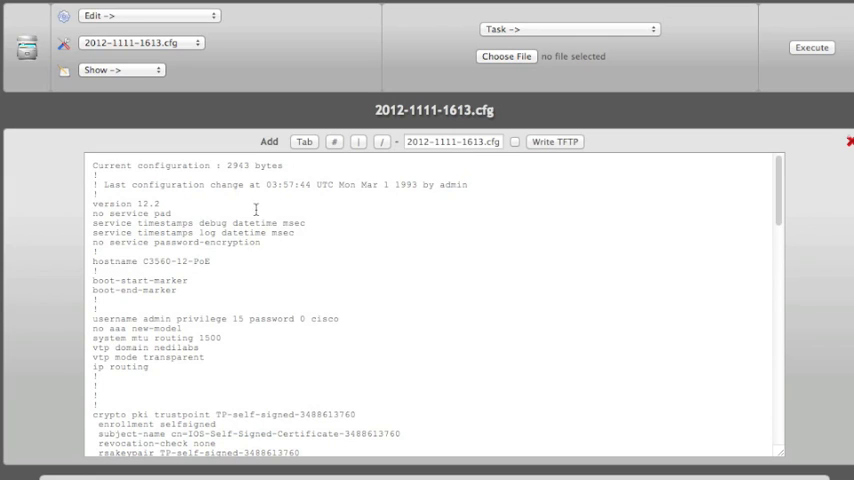
mouse_move(128, 58)
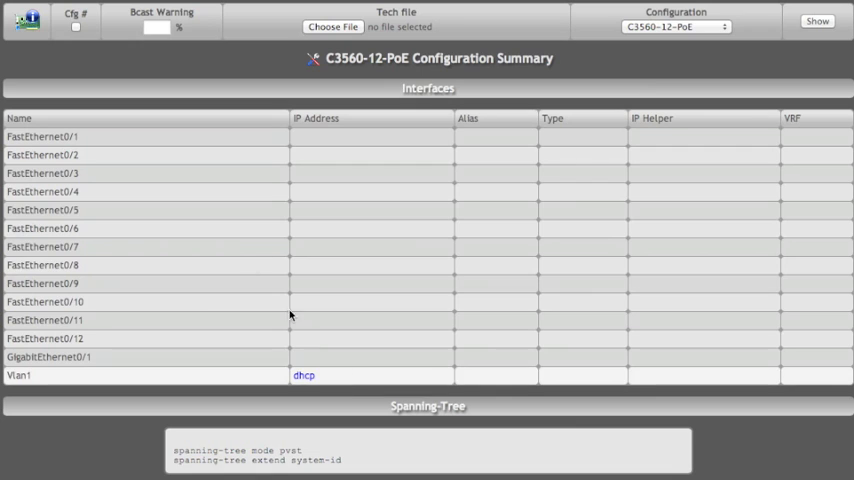
mouse_move(198, 298)
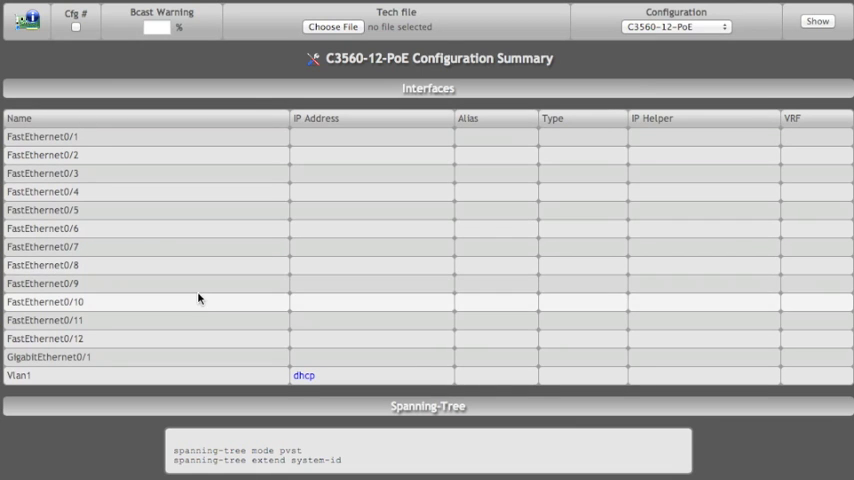
mouse_move(185, 247)
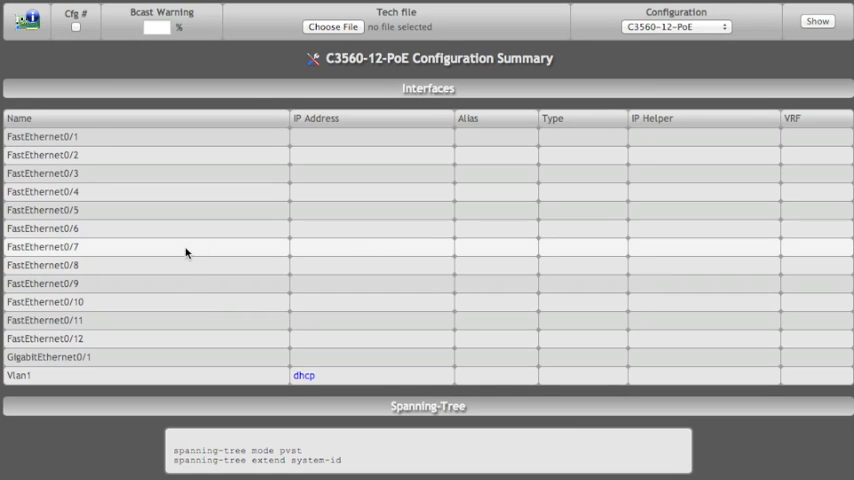
mouse_move(139, 144)
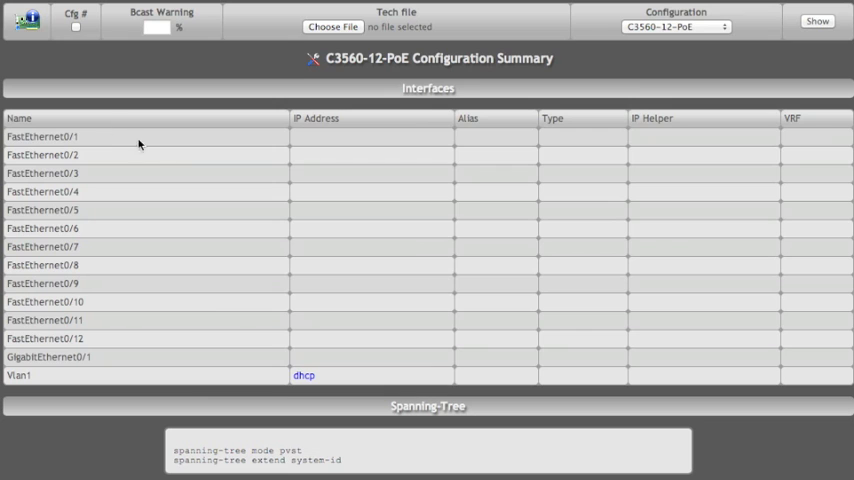
scroll("down", 3)
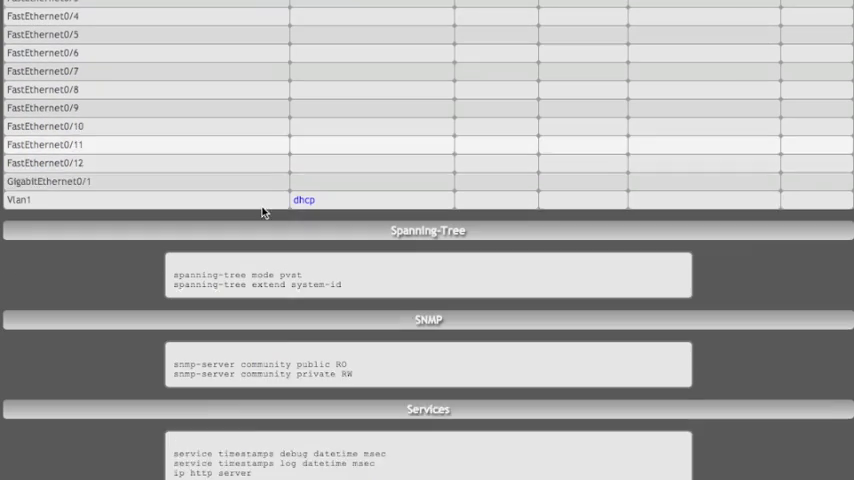
scroll("down", 3)
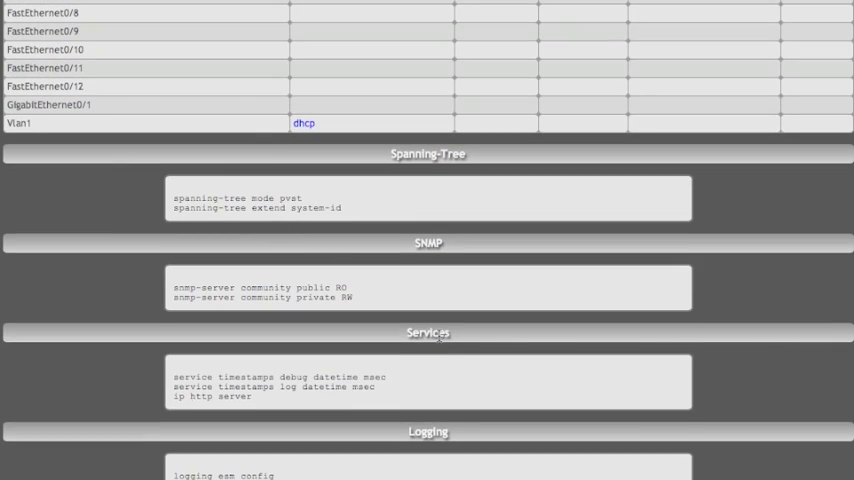
mouse_move(410, 429)
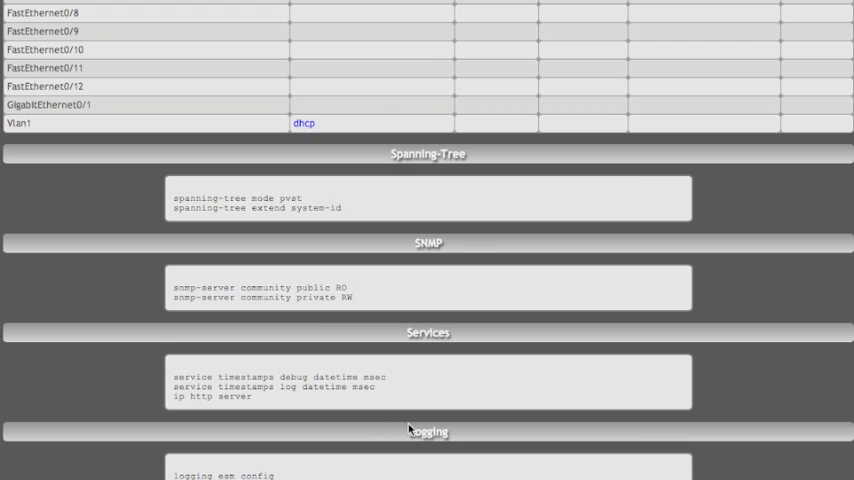
scroll("up", 3)
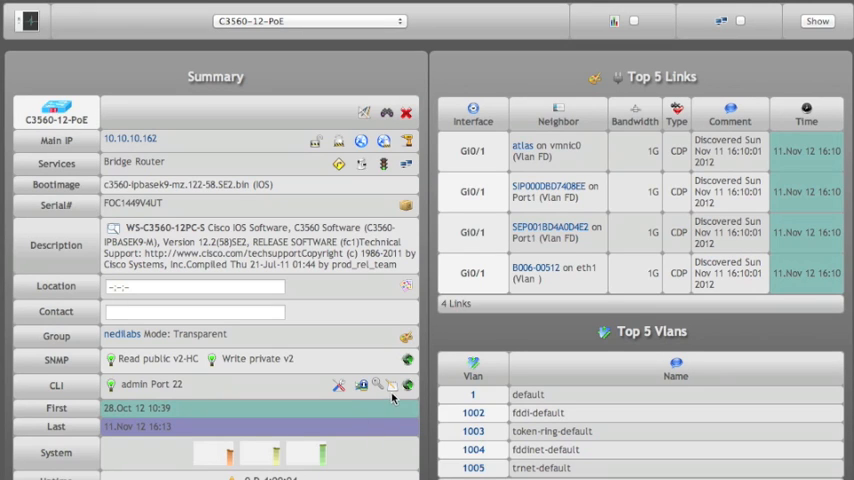
mouse_move(378, 384)
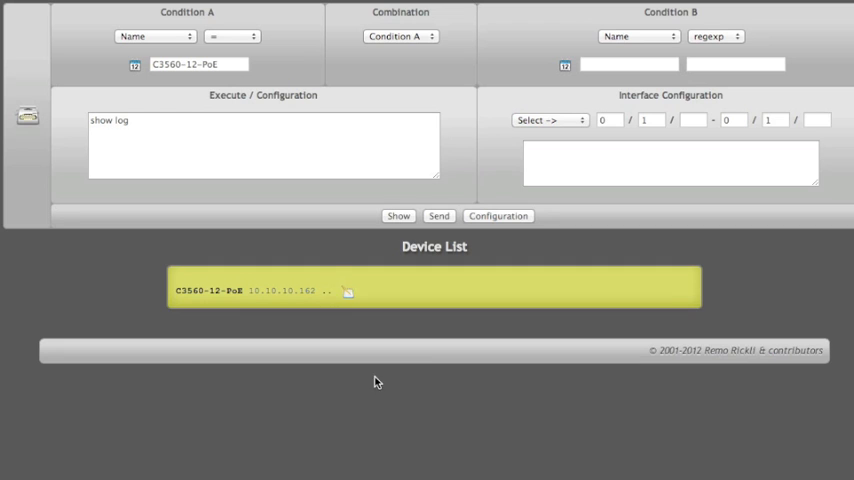
mouse_move(350, 297)
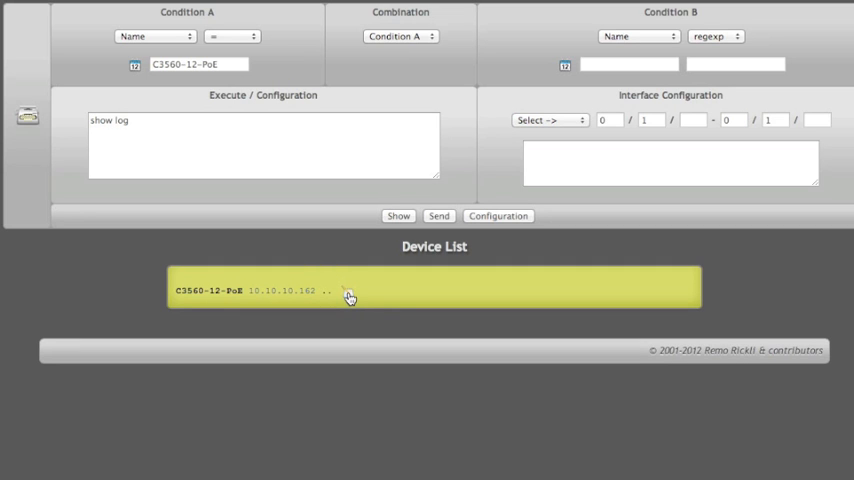
- Bring up the Device Send page for C3560-12-PoE with 'show log' ready to execute
left_click(398, 216)
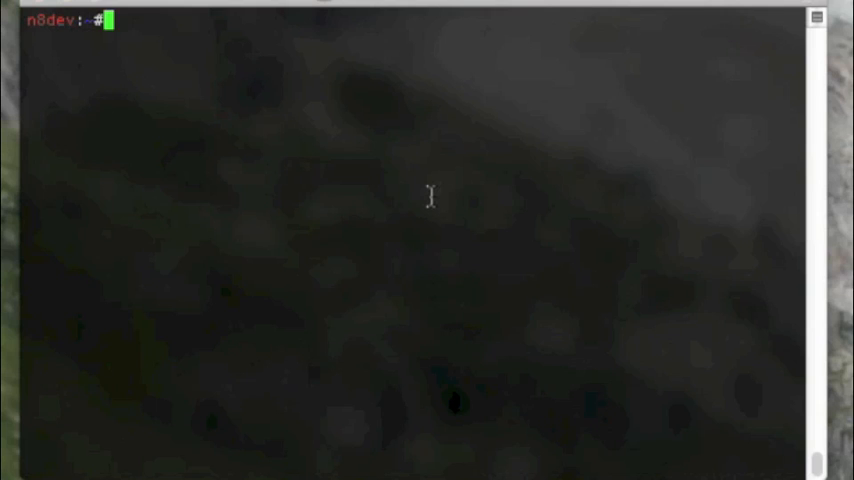
- Display perldoc for /var/nedi/inc/libcli-iopty.pm and page down to the Connect() function
type("perldoc /var/nedi/inc/libcli-iopty.pm")
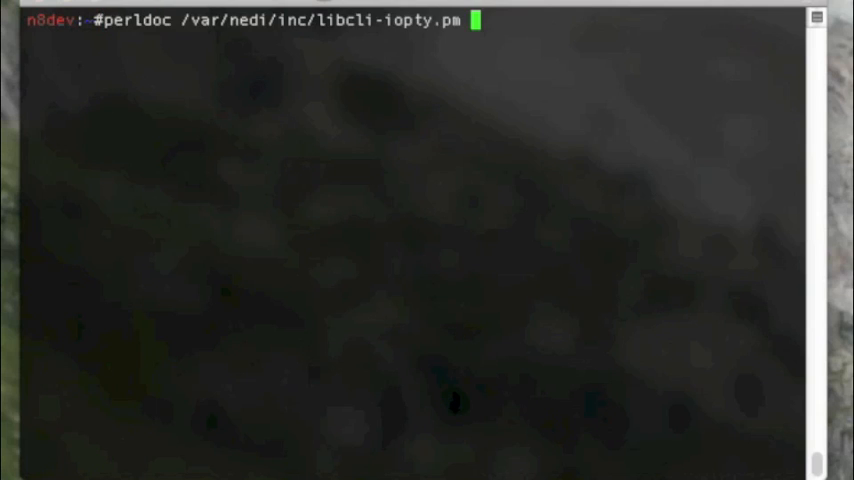
key("Return")
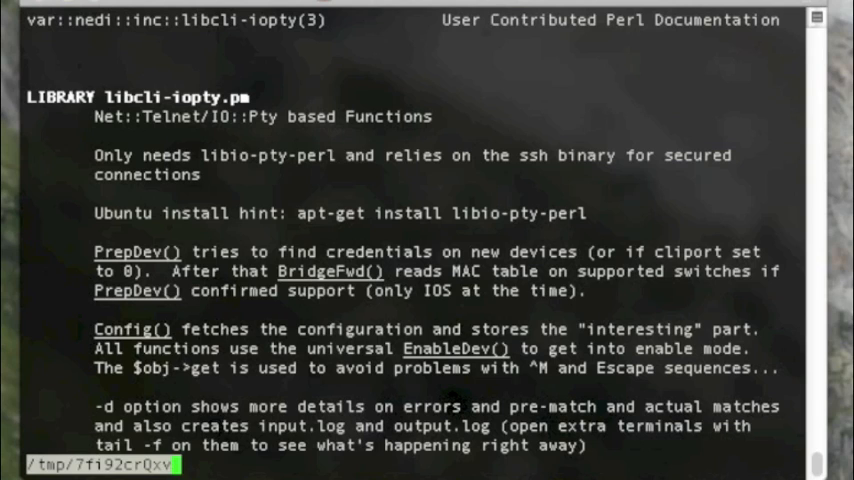
scroll("down", 3)
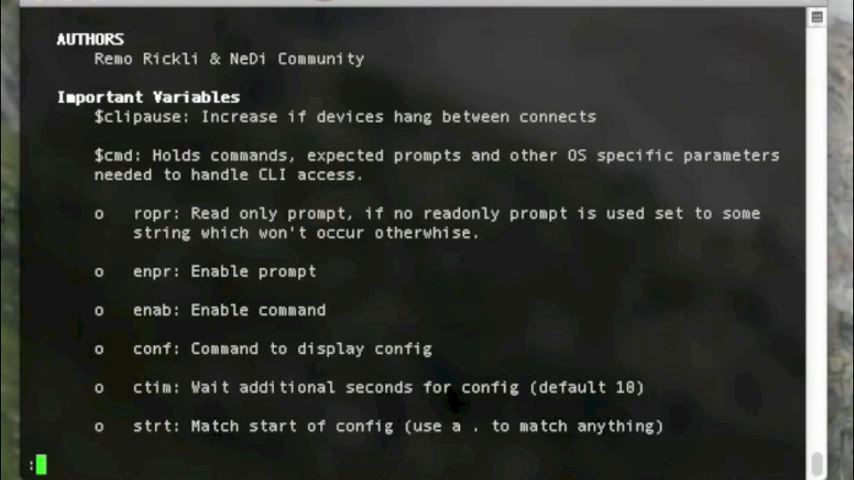
scroll("down", 3)
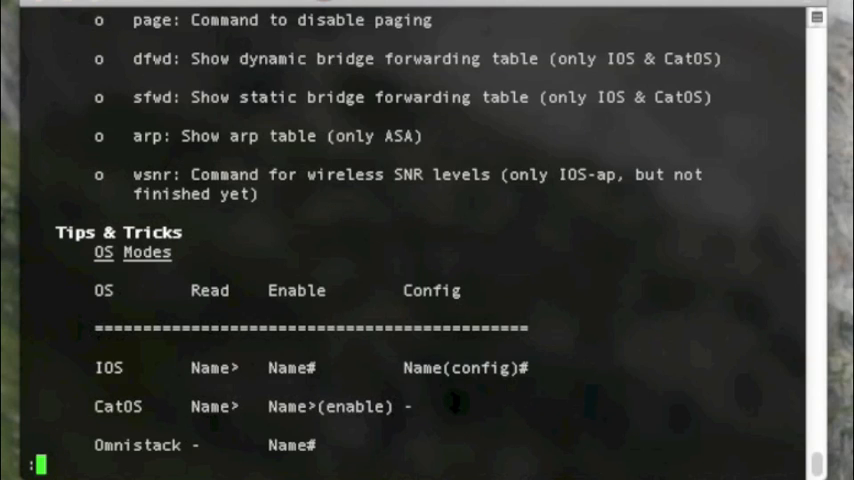
scroll("down", 3)
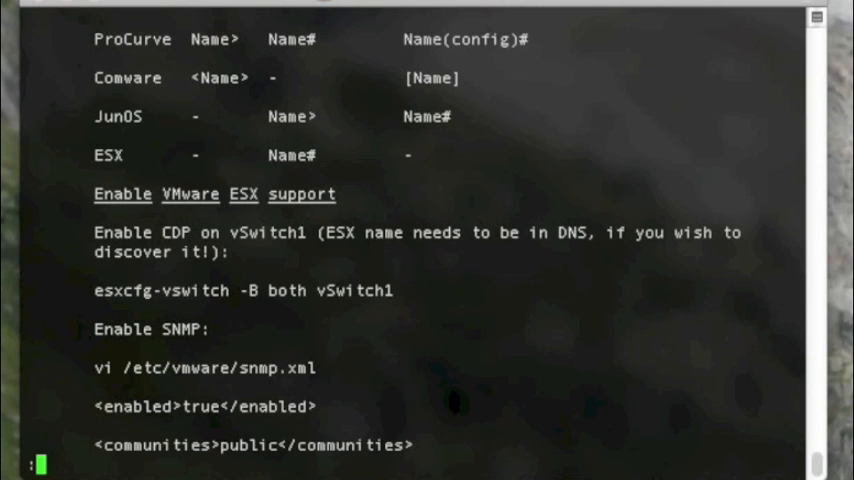
scroll("down", 3)
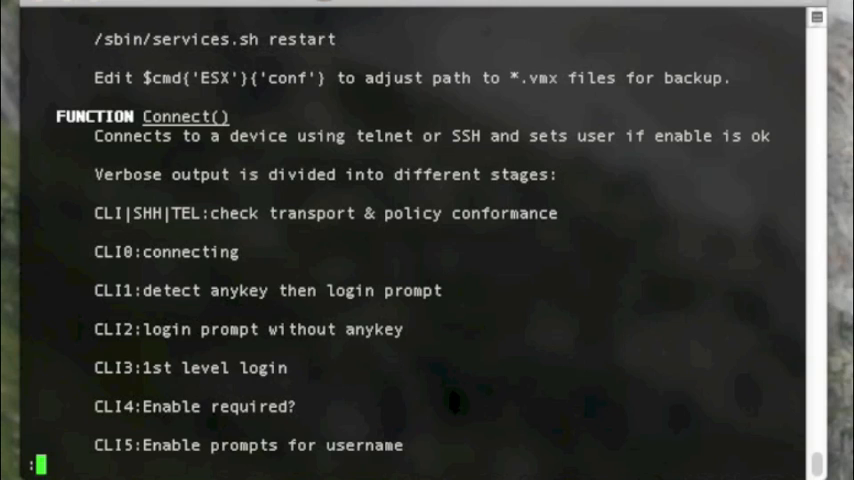
- Read the remaining libcli-iopty function descriptions to the end and quit perldoc
scroll("up", 3)
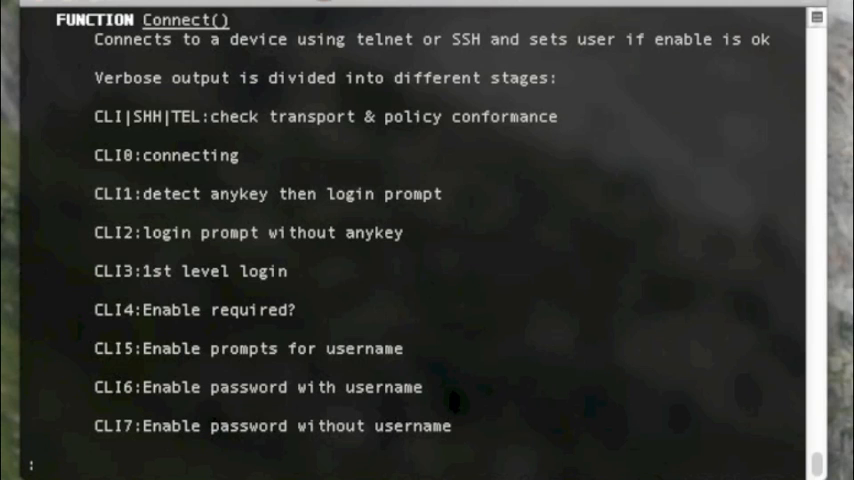
scroll("down", 3)
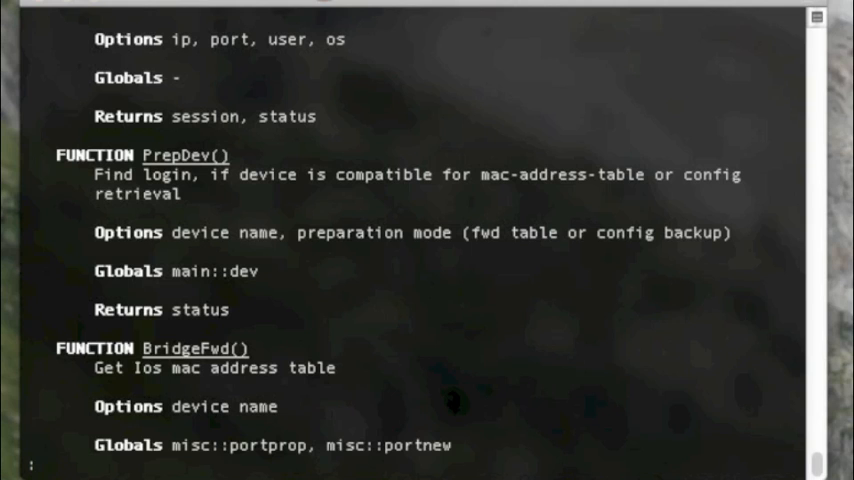
scroll("down", 3)
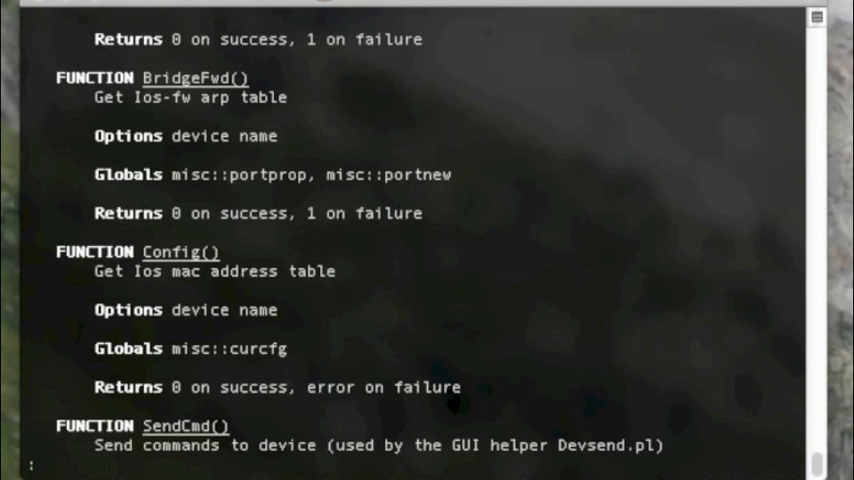
scroll("down", 3)
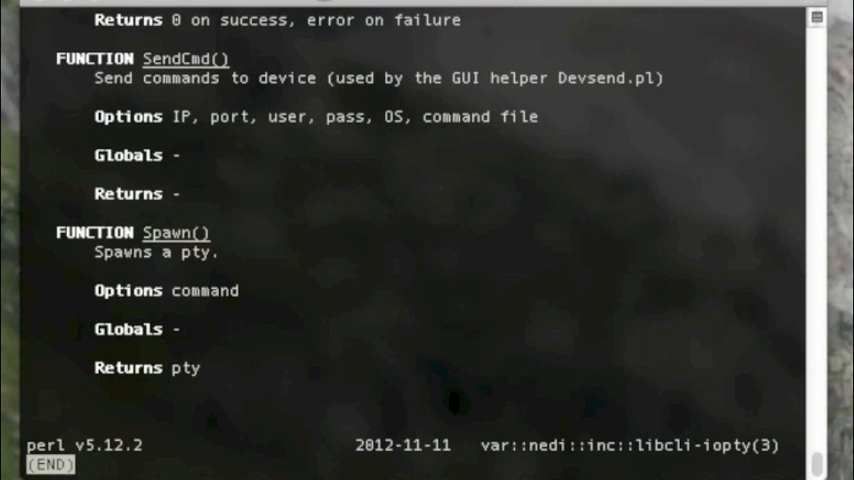
key("q")
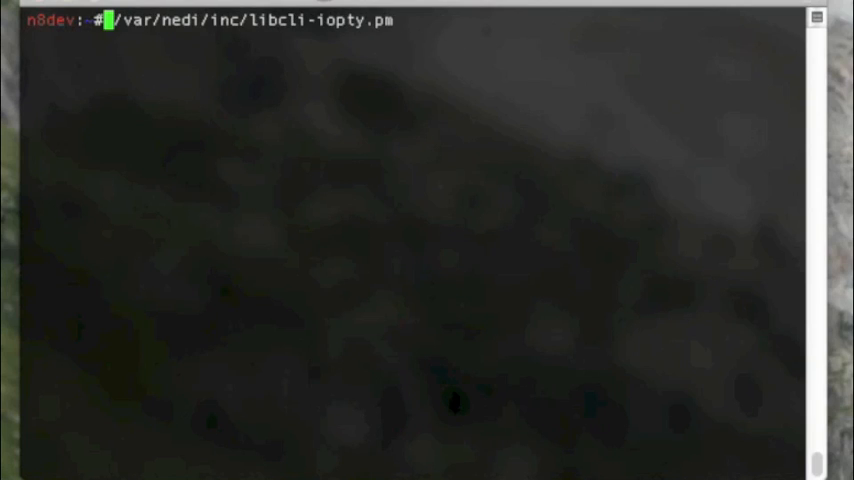
- View the libcli-iopty.pm source and page down to the Cisco IOS $cmd command table
key("Return")
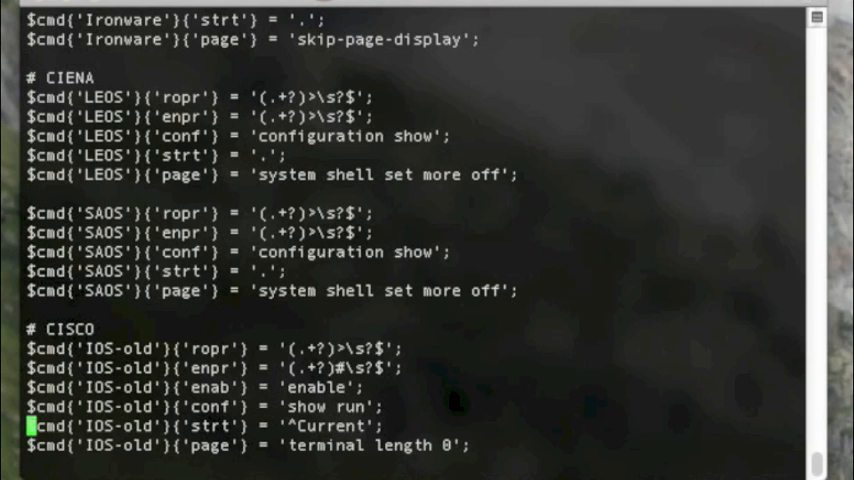
scroll("down", 3)
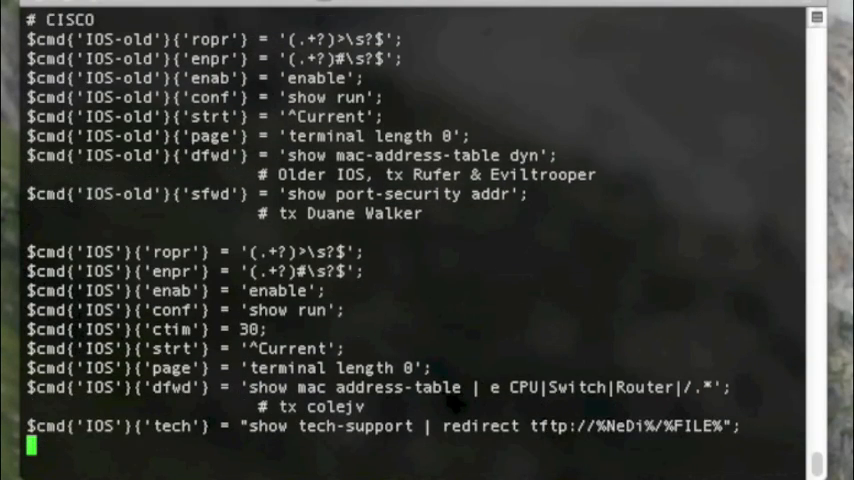
scroll("down", 3)
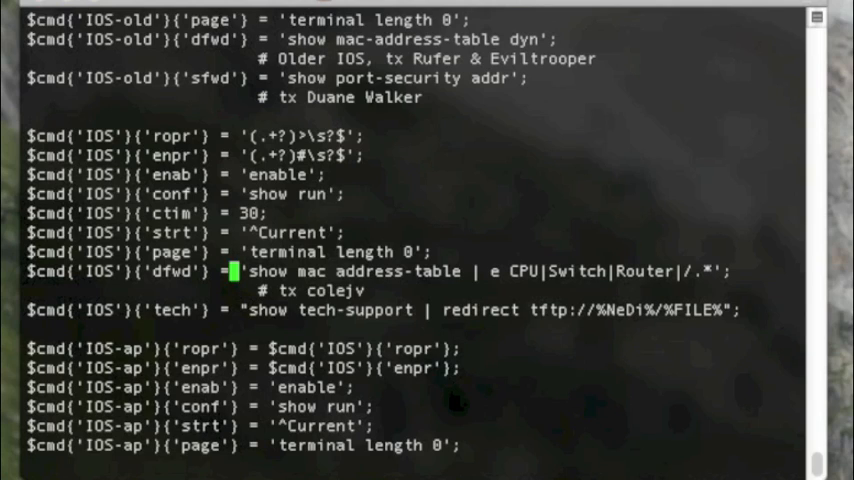
mouse_move(232, 310)
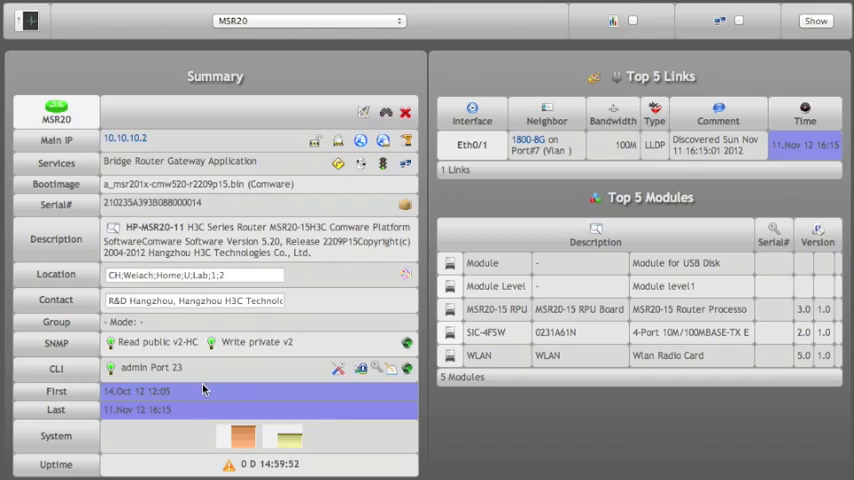
mouse_move(148, 229)
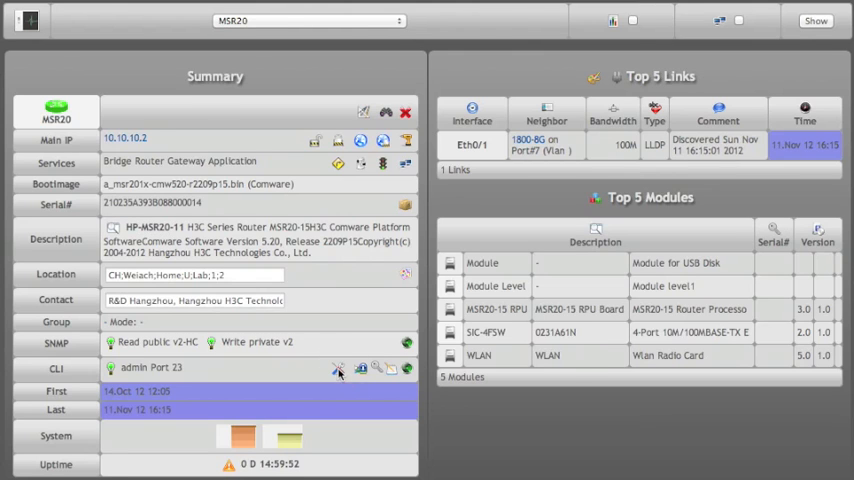
- View the MSR20 router's stored configuration and its change history
left_click(338, 368)
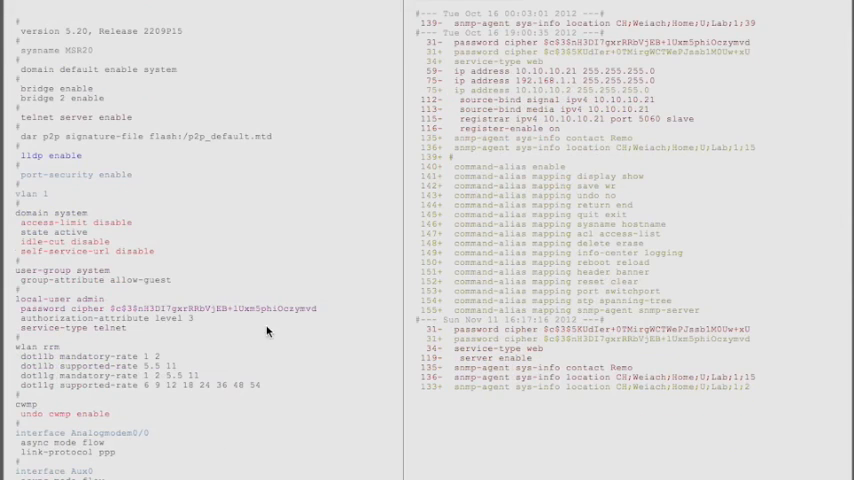
scroll("down", 3)
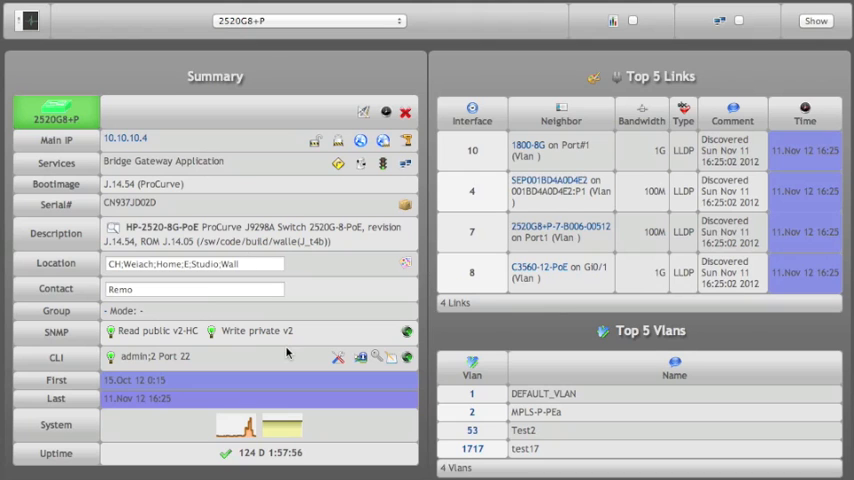
mouse_move(340, 374)
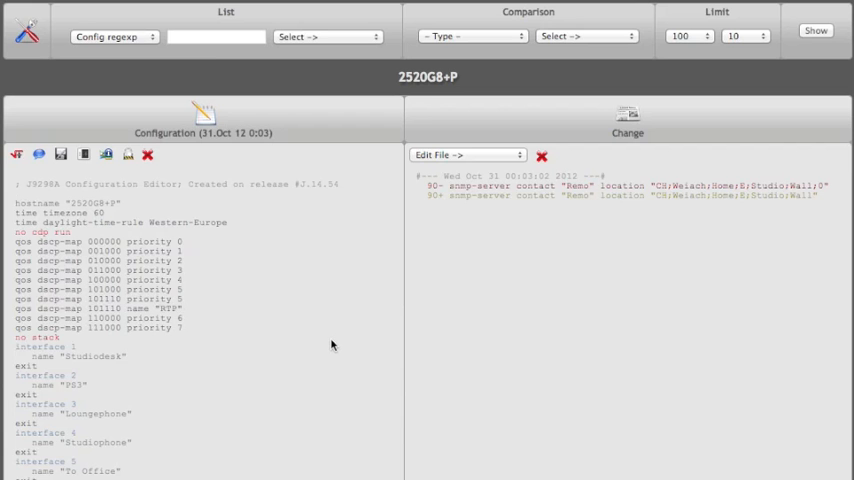
mouse_move(249, 351)
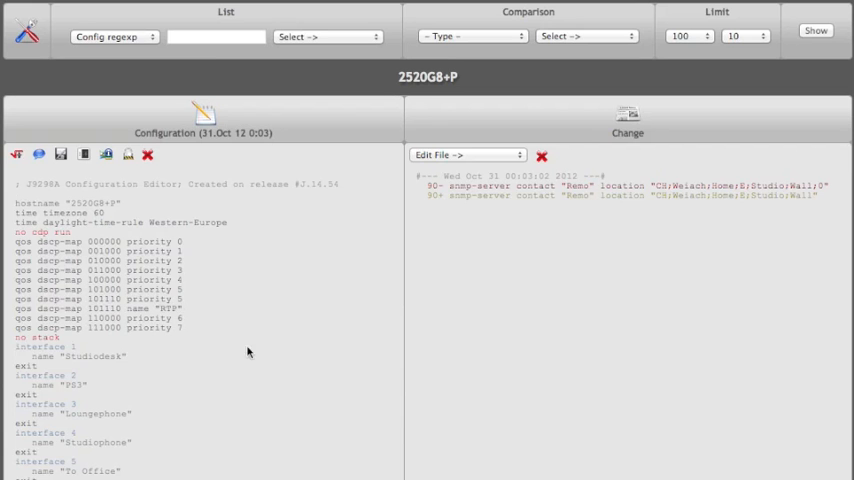
mouse_move(213, 320)
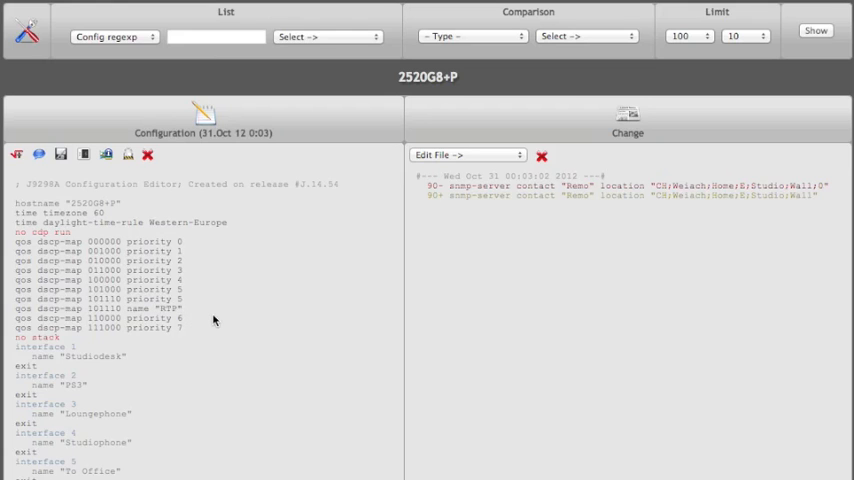
- Review the 2520G8+P switch's stored configuration and change log
scroll("down", 3)
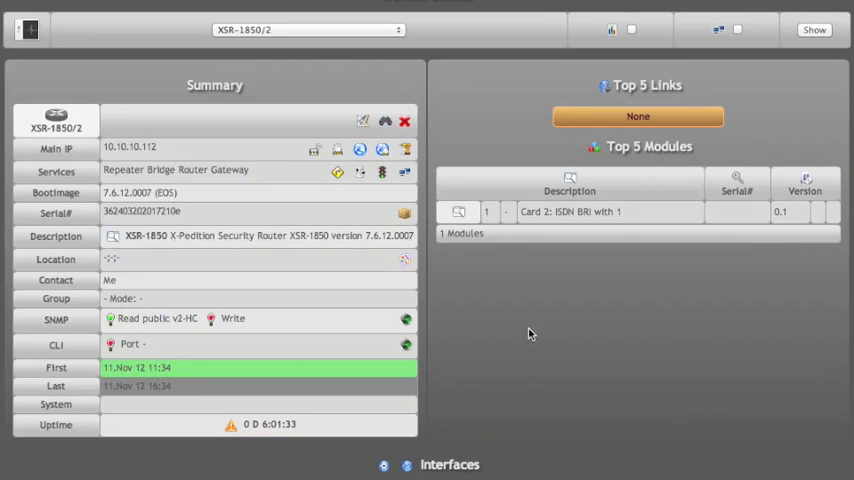
mouse_move(184, 258)
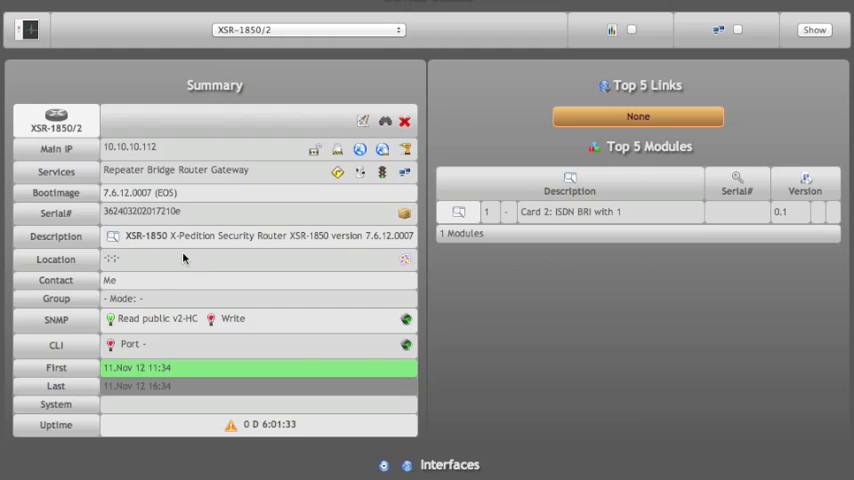
mouse_move(163, 348)
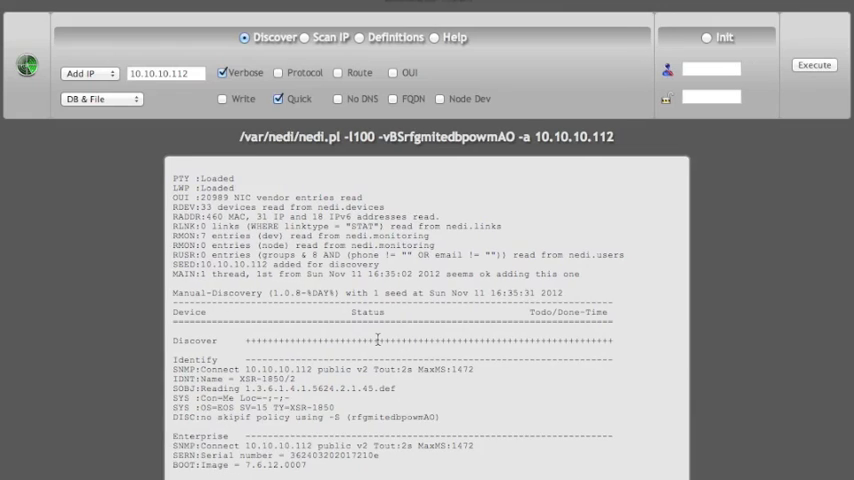
- Review the verbose nedi.pl backup output for XSR-1850/2 at 10.10.10.112
scroll("down", 3)
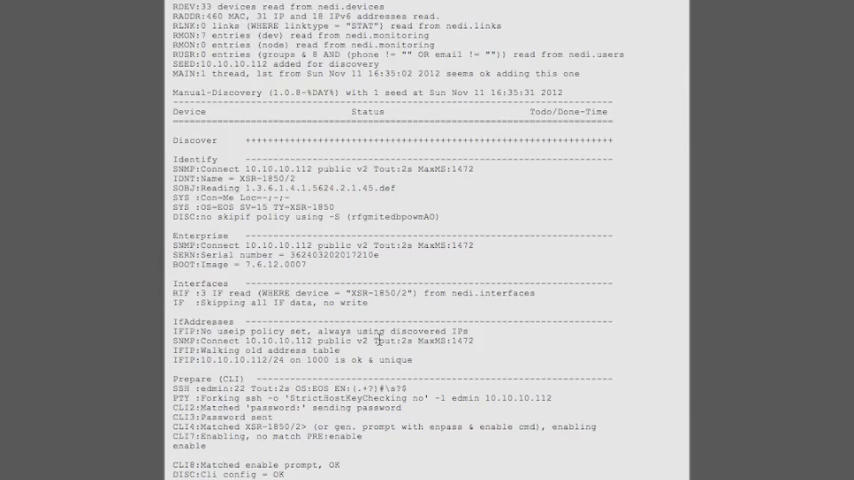
scroll("down", 3)
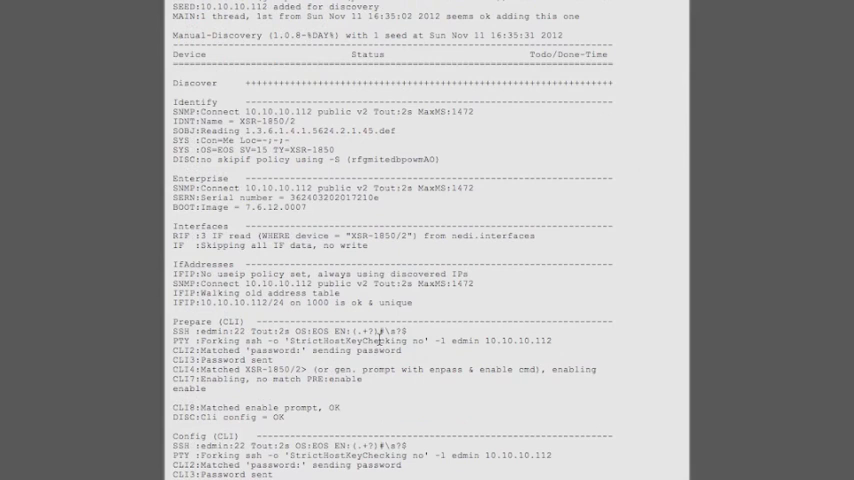
scroll("down", 3)
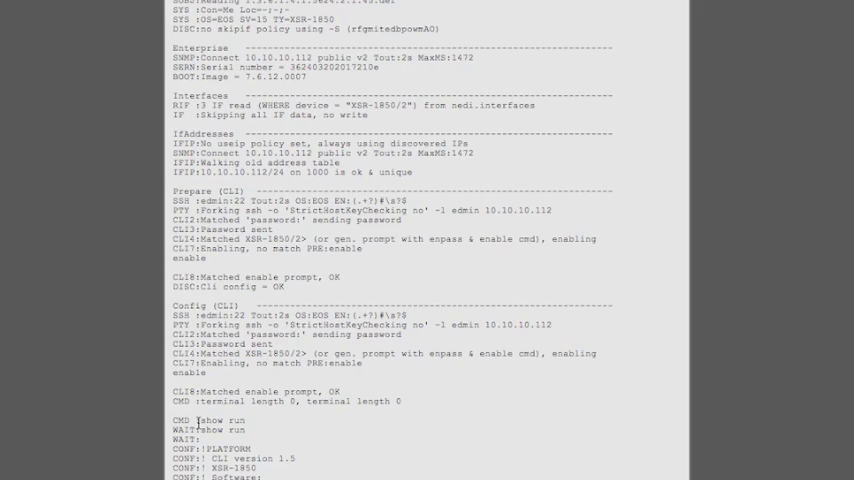
scroll("down", 3)
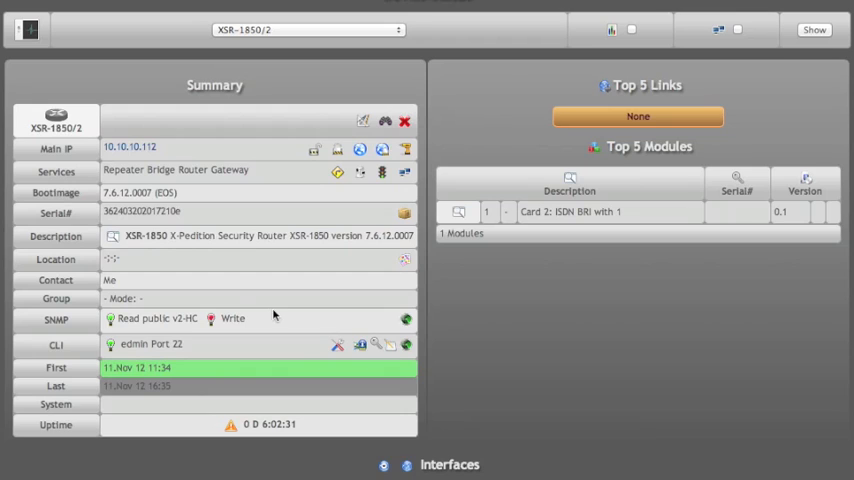
mouse_move(190, 343)
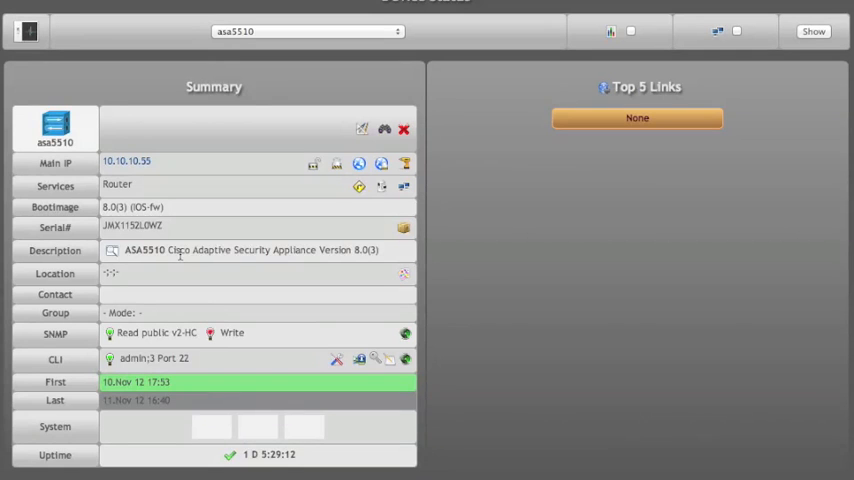
mouse_move(218, 283)
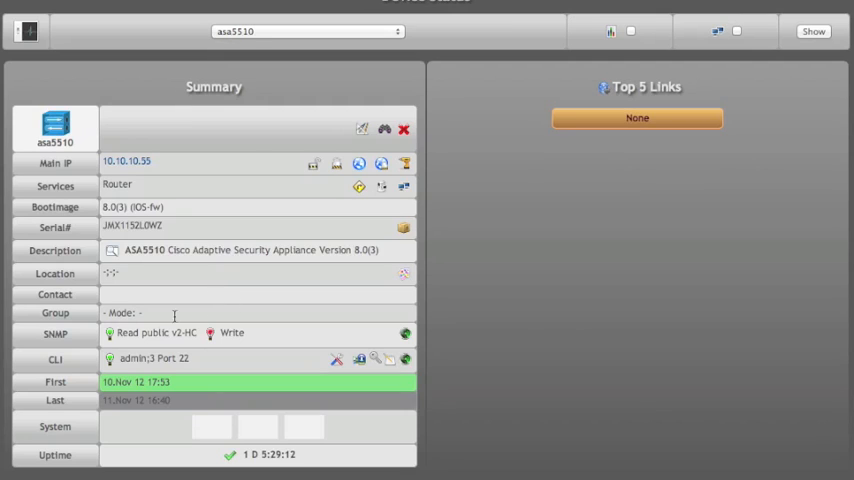
mouse_move(166, 291)
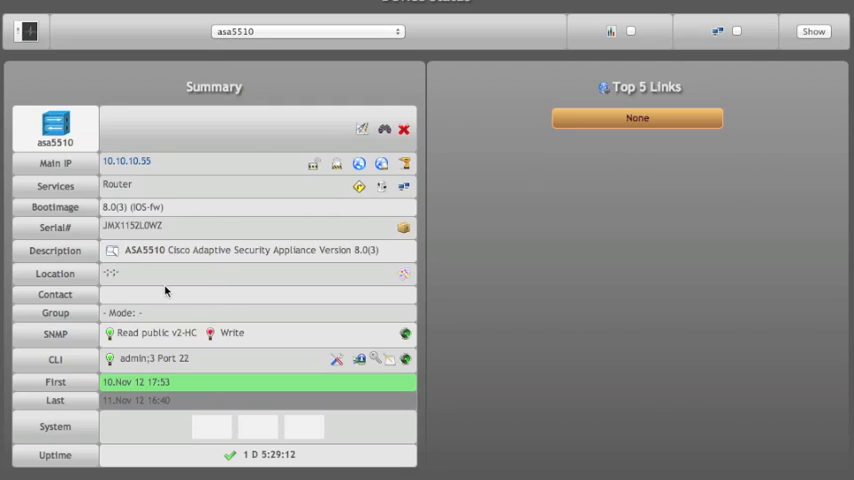
mouse_move(406, 337)
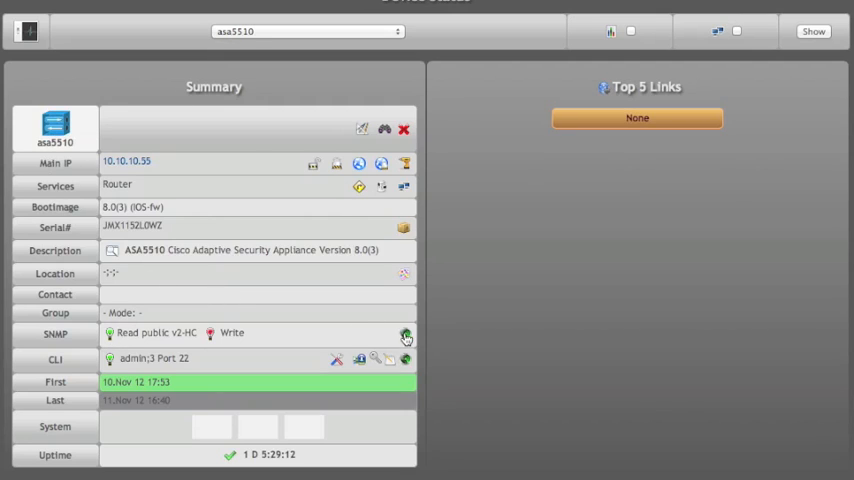
- Launch a verbose manual discovery (-v -a 10.10.10.55) of the asa5510 firewall
left_click(406, 337)
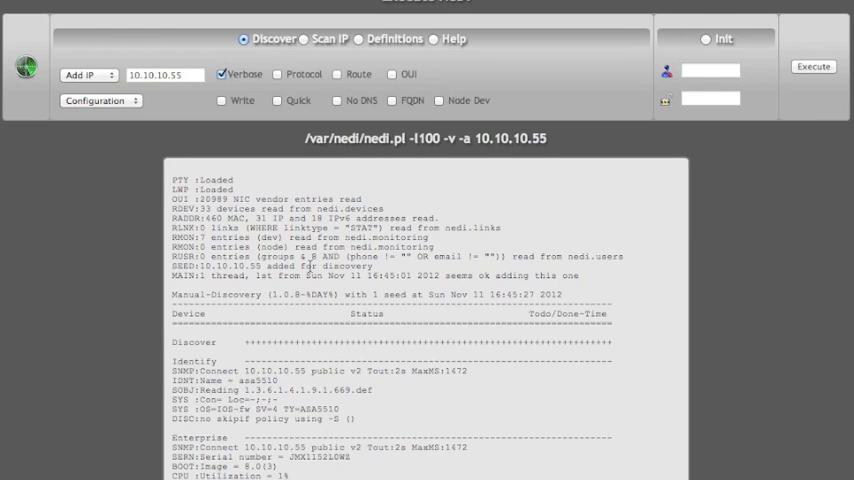
- Review the ASA5510 discovery output, highlighting the admin login in the ARP results
scroll("down", 3)
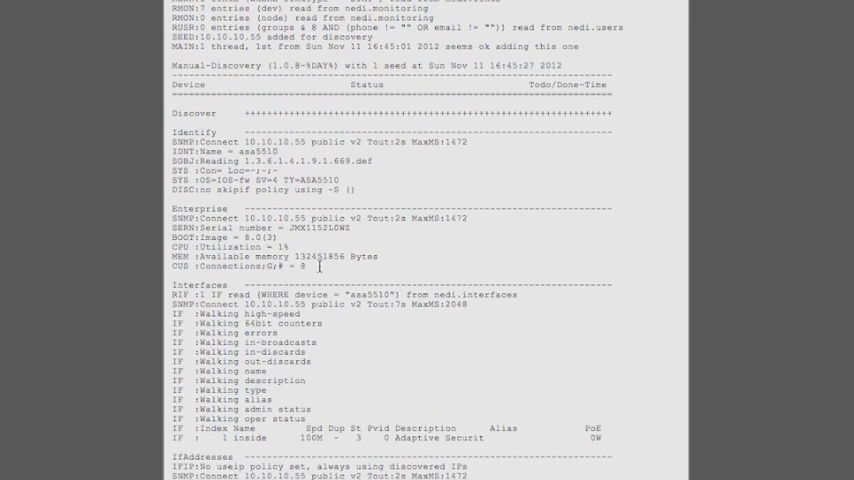
scroll("down", 3)
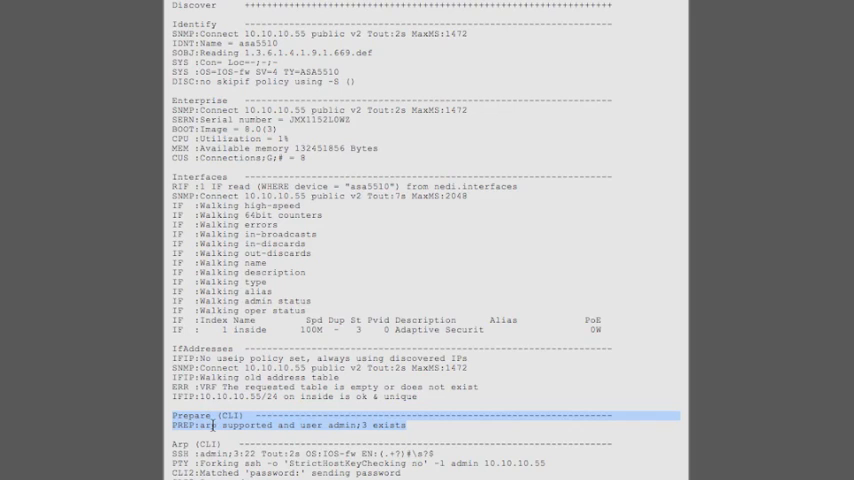
scroll("down", 3)
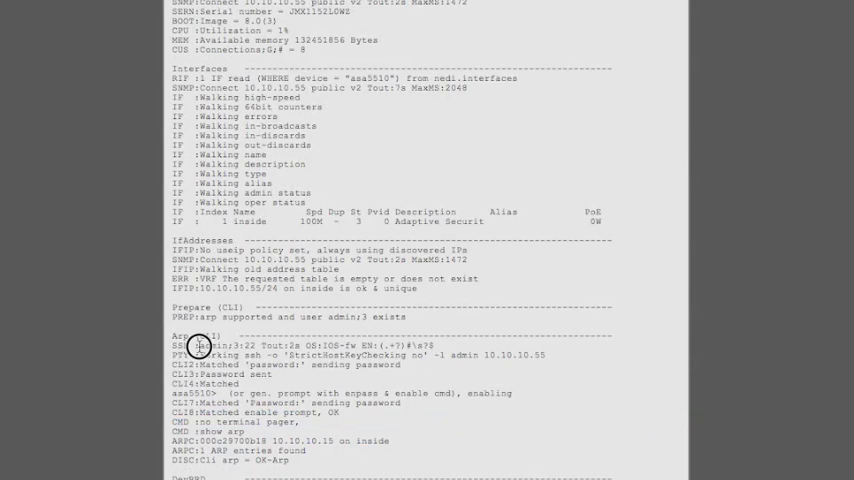
double_click(210, 345)
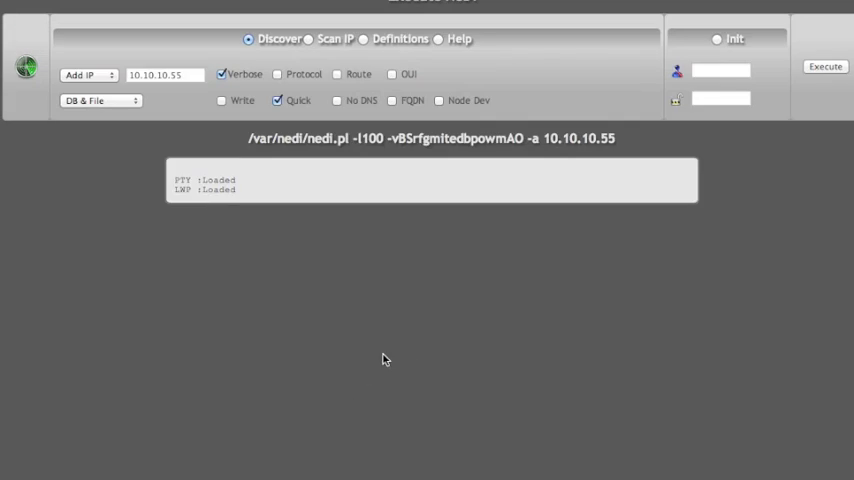
- Show the Device Status page for the atlas VMware ESX host and its virtual machines
left_click(825, 66)
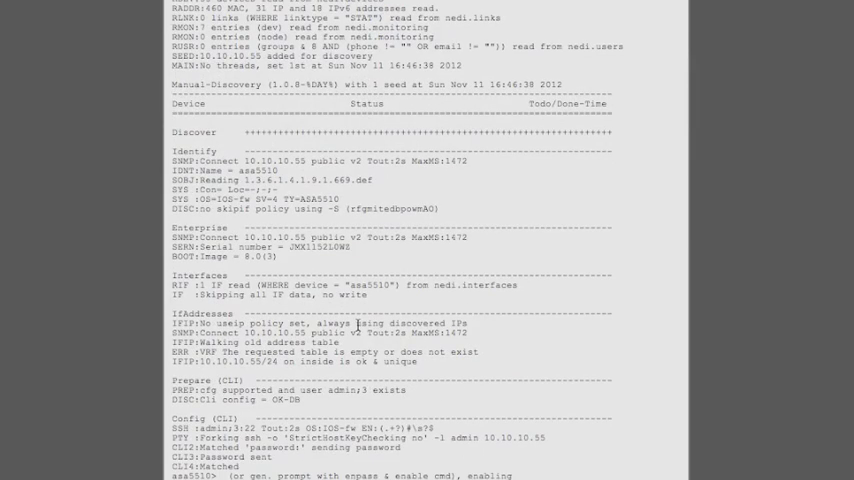
scroll("down", 3)
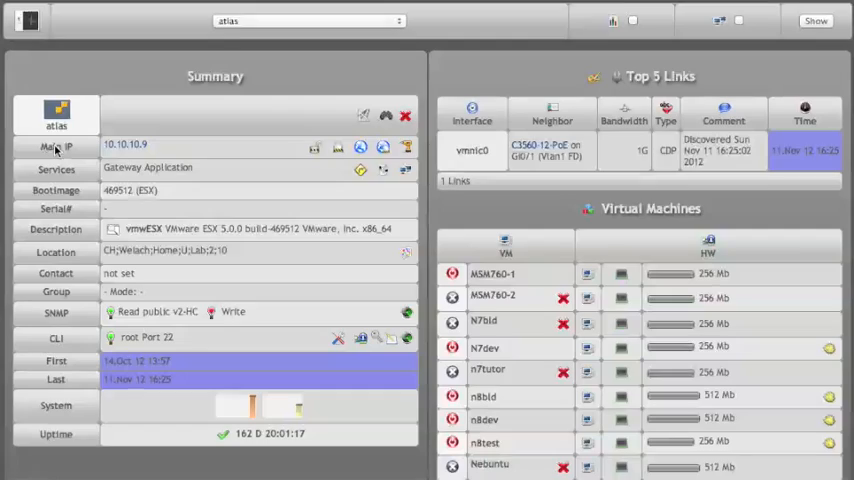
mouse_move(197, 302)
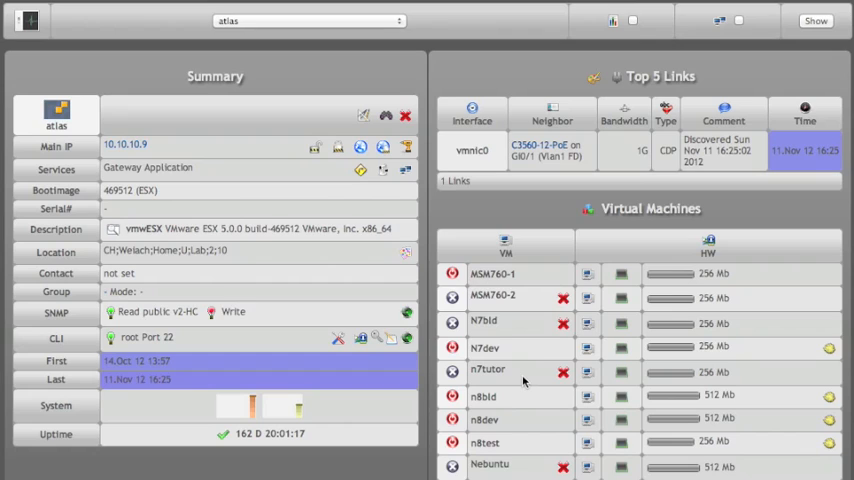
mouse_move(462, 360)
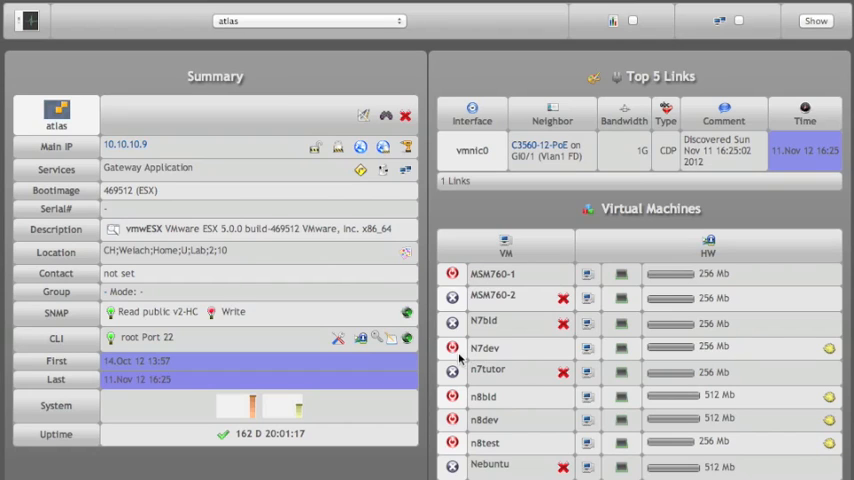
mouse_move(557, 405)
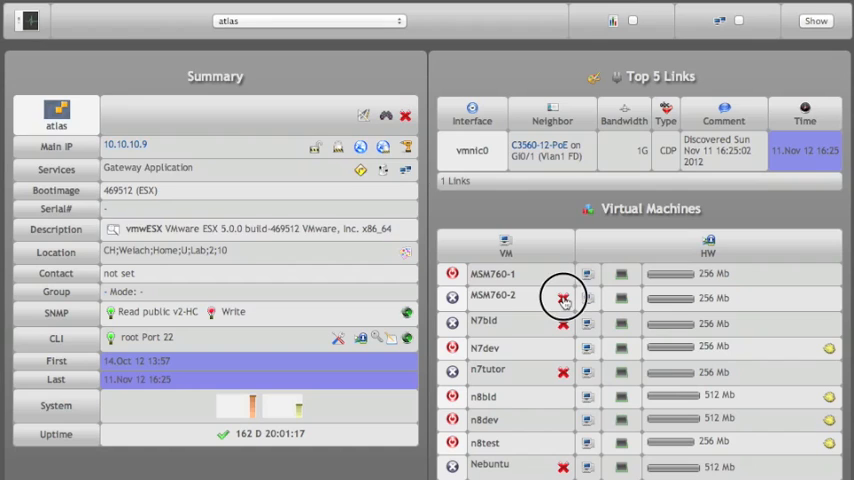
- Start removing the MSM760-2 entry, then cancel the confirmation to keep it
left_click(563, 298)
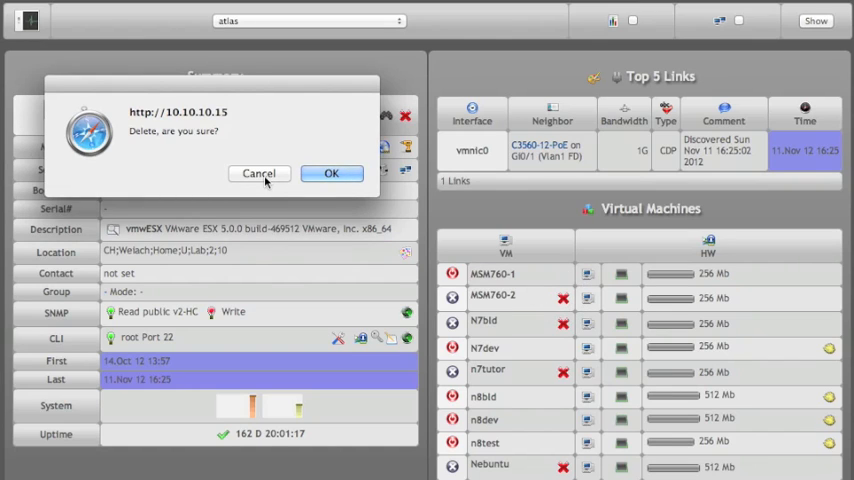
left_click(258, 173)
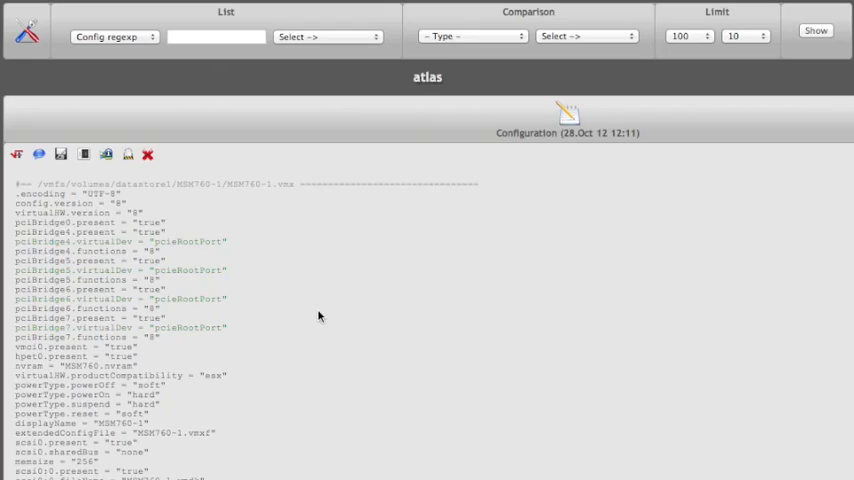
- Scroll through atlas's stored configuration showing the MSM760-1 and MSM760-2 vmx settings
scroll("down", 3)
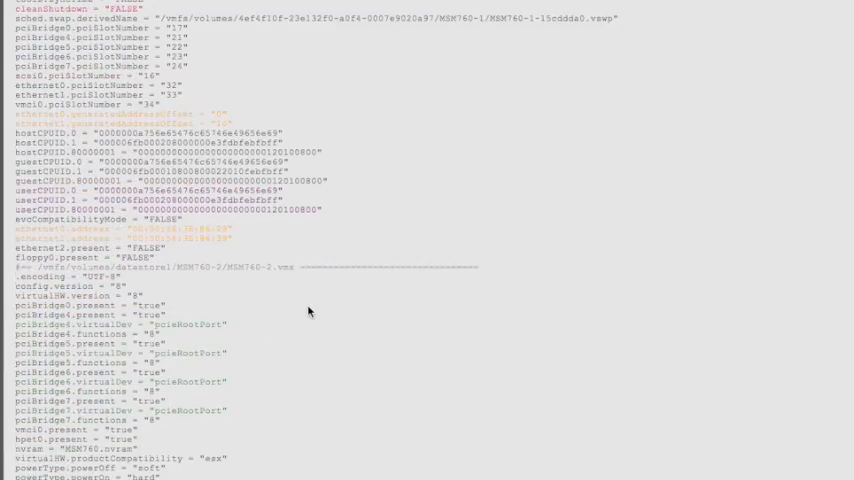
scroll("down", 3)
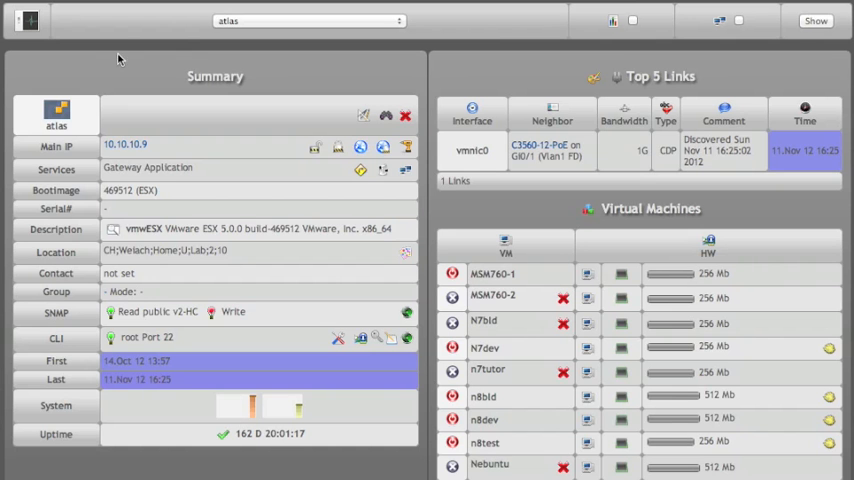
mouse_move(278, 331)
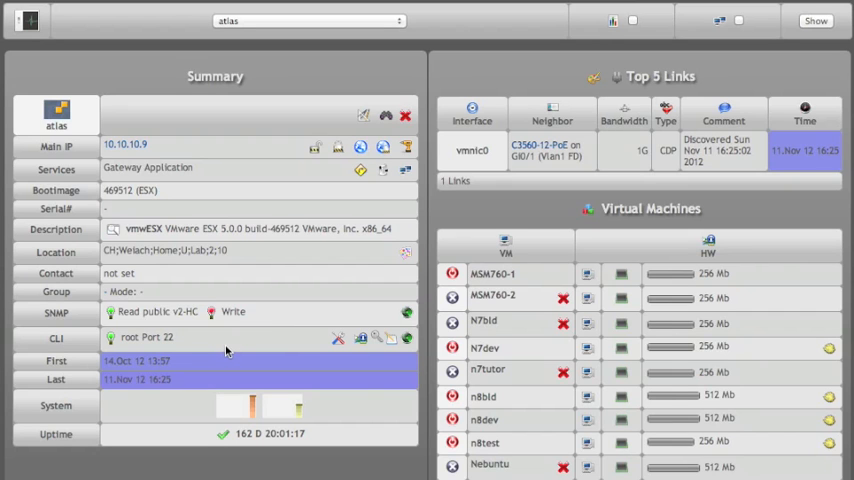
mouse_move(18, 398)
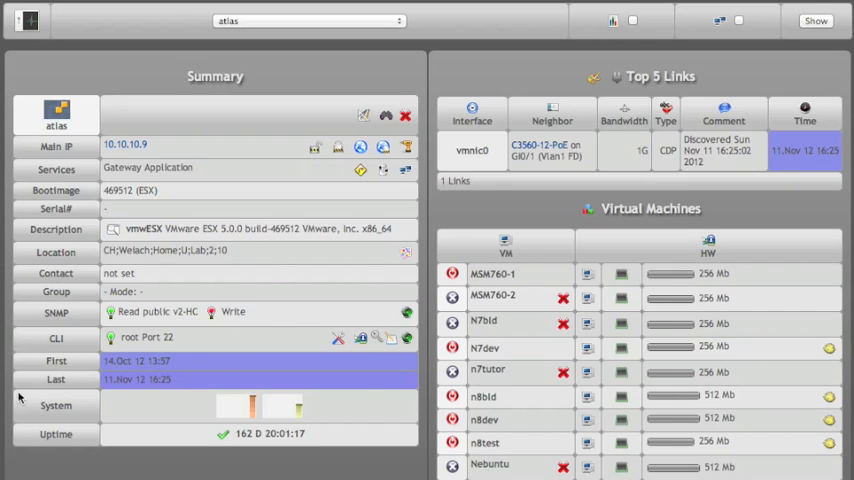